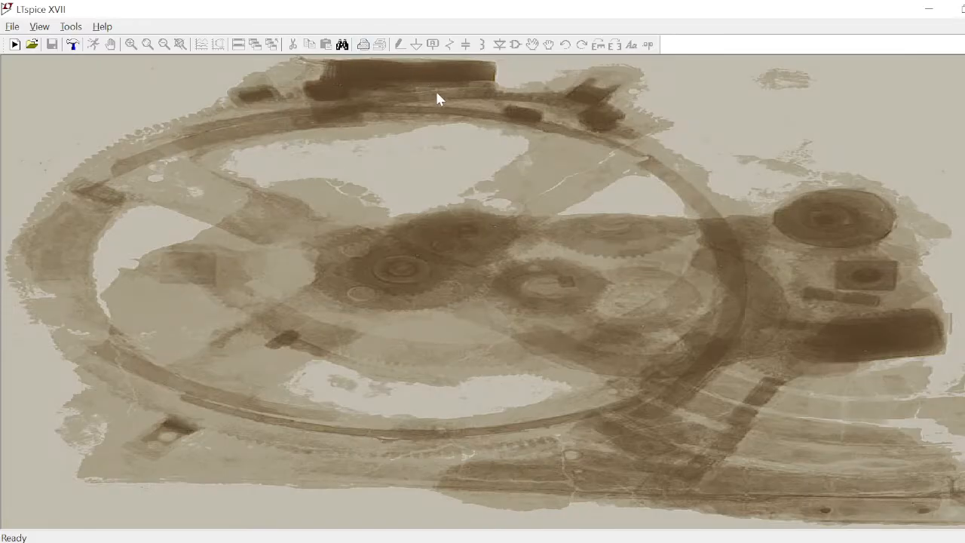
Create a new blank schematic document, Draft2
click(31, 45)
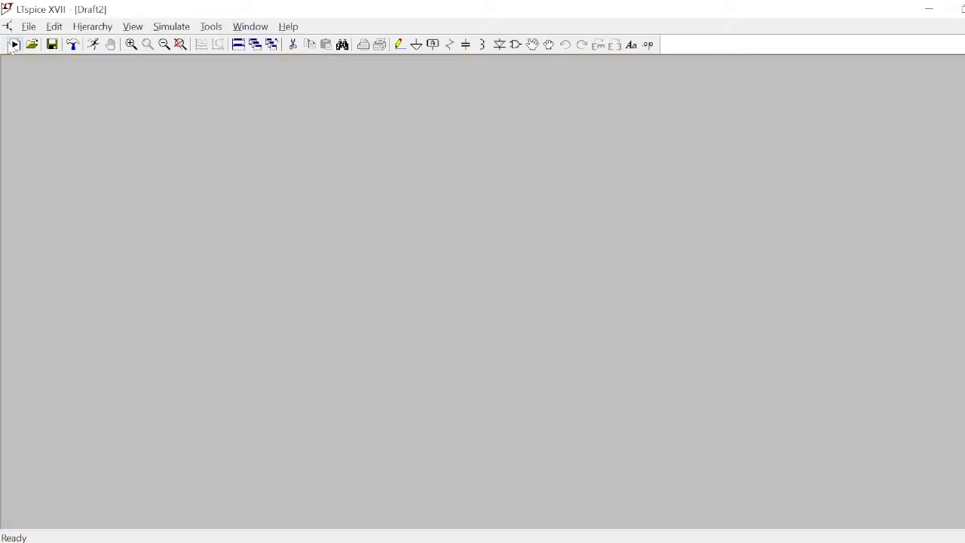
mouse_move(515, 52)
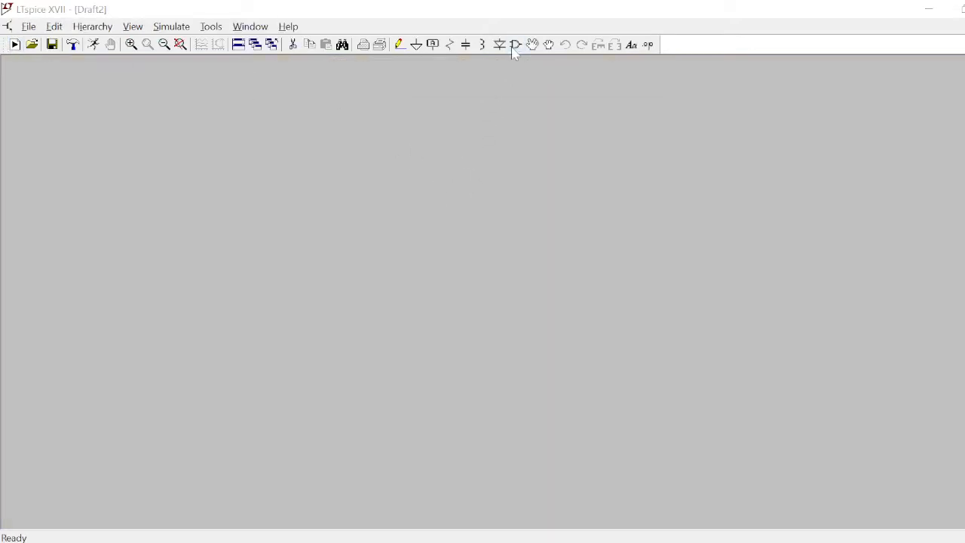
Search the component library for the OP07 op-amp and place it as U1
click(511, 44)
text(o)
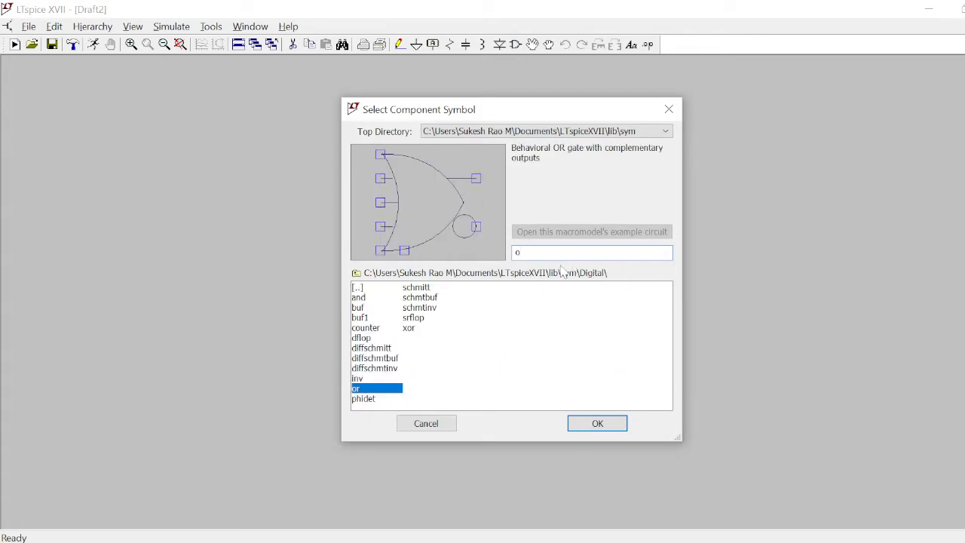
text(p)
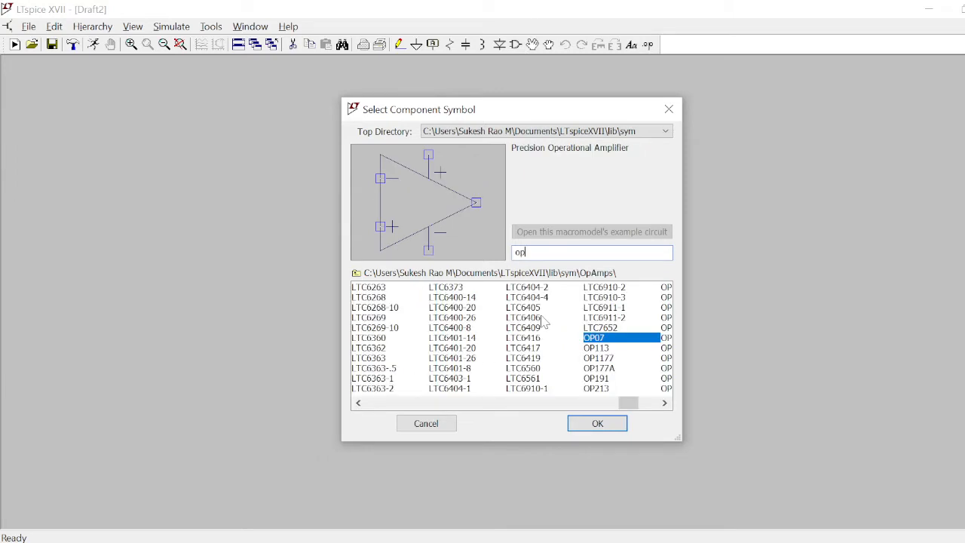
click(596, 424)
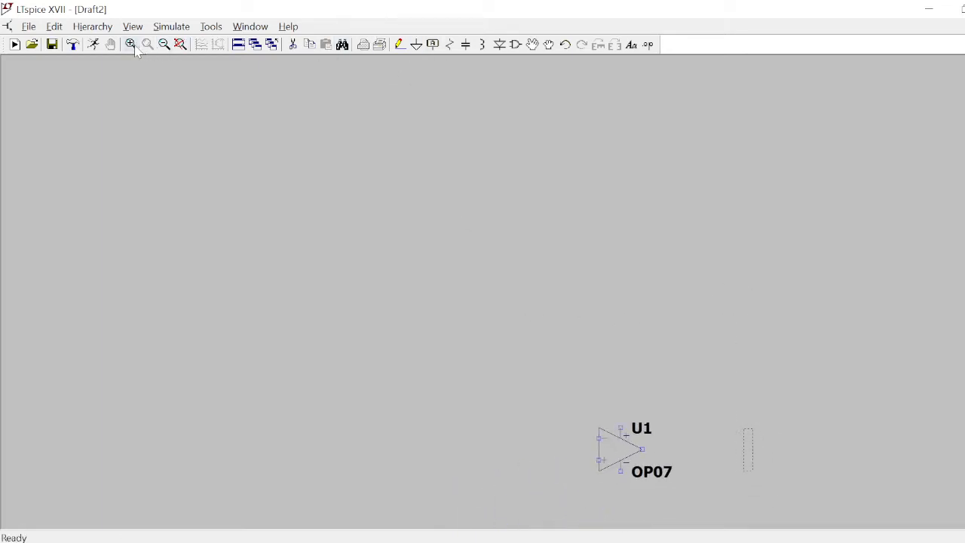
Place resistors R1, R2 and R3 near op-amp U1
click(130, 44)
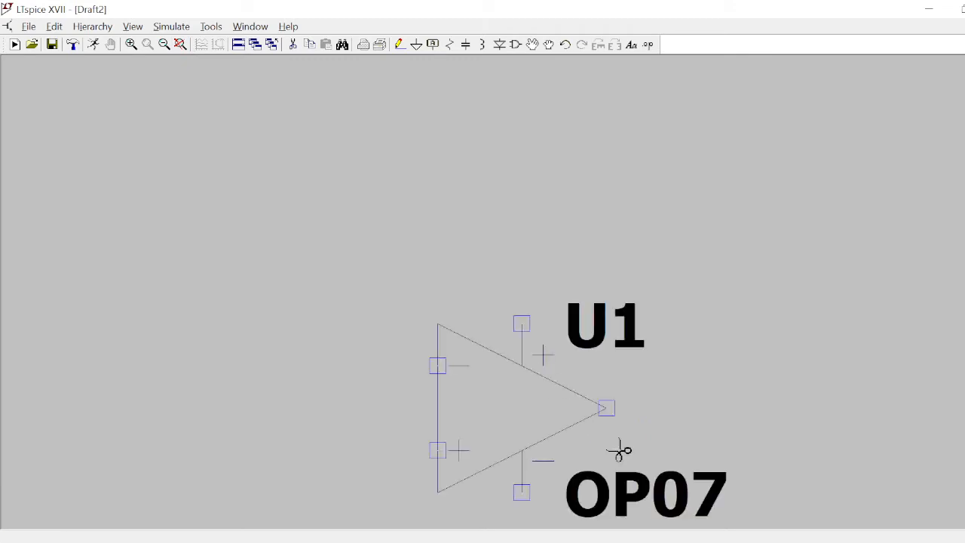
mouse_move(579, 130)
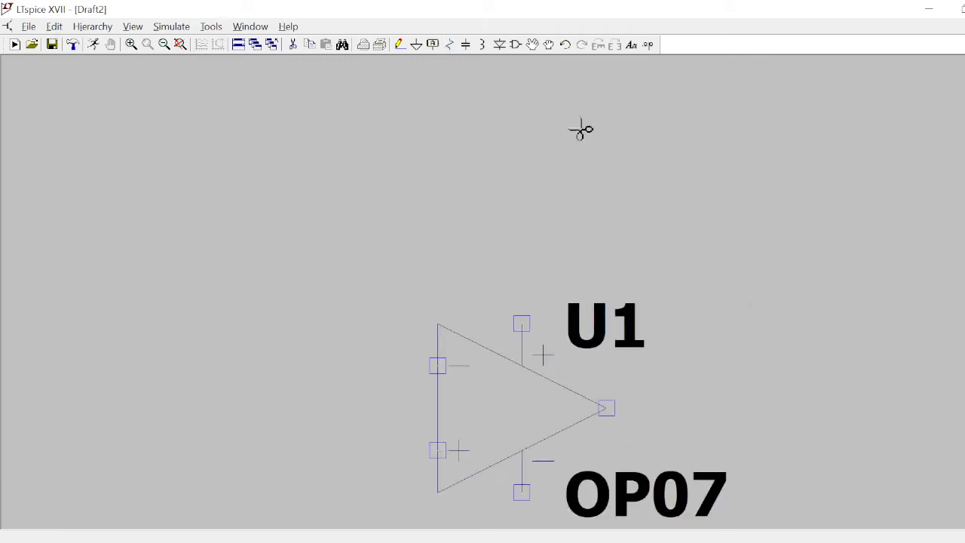
mouse_move(452, 45)
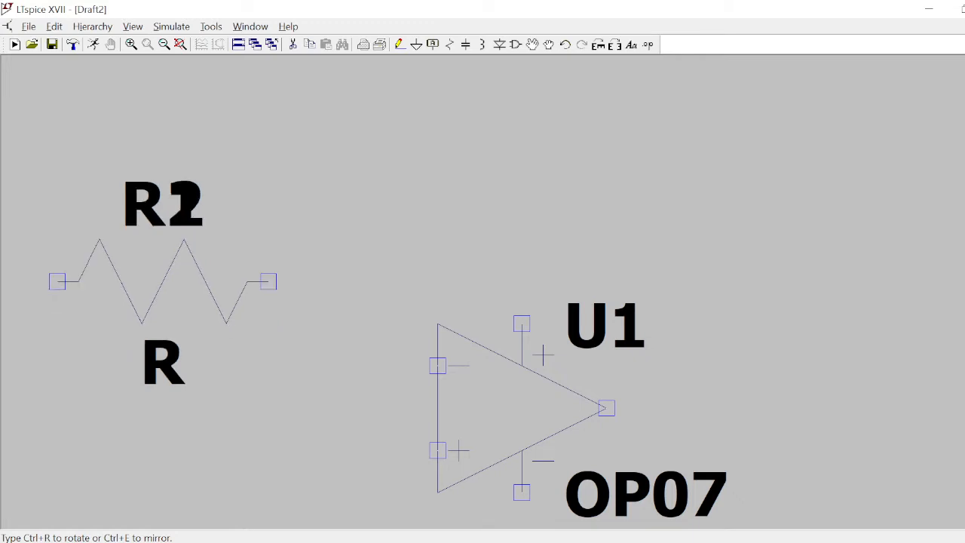
scroll(down, 3)
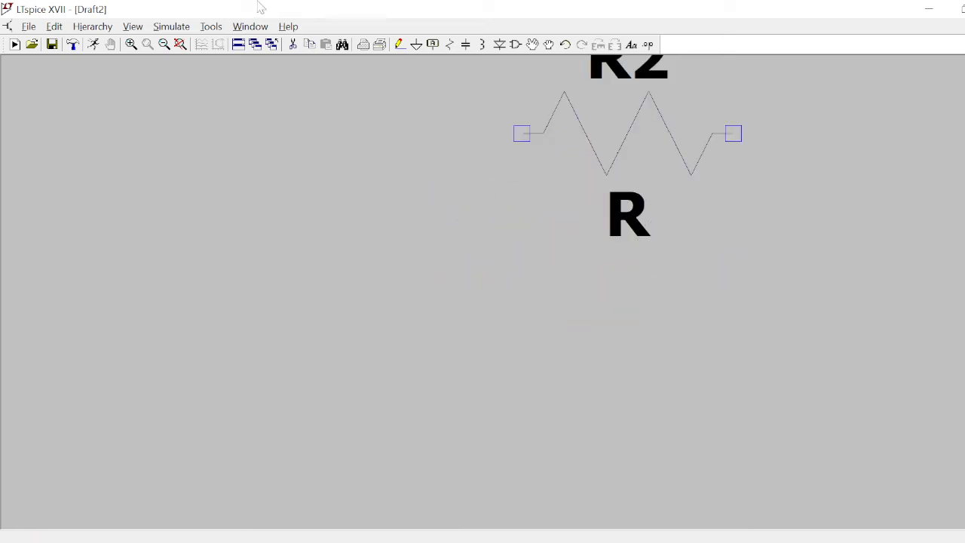
click(162, 44)
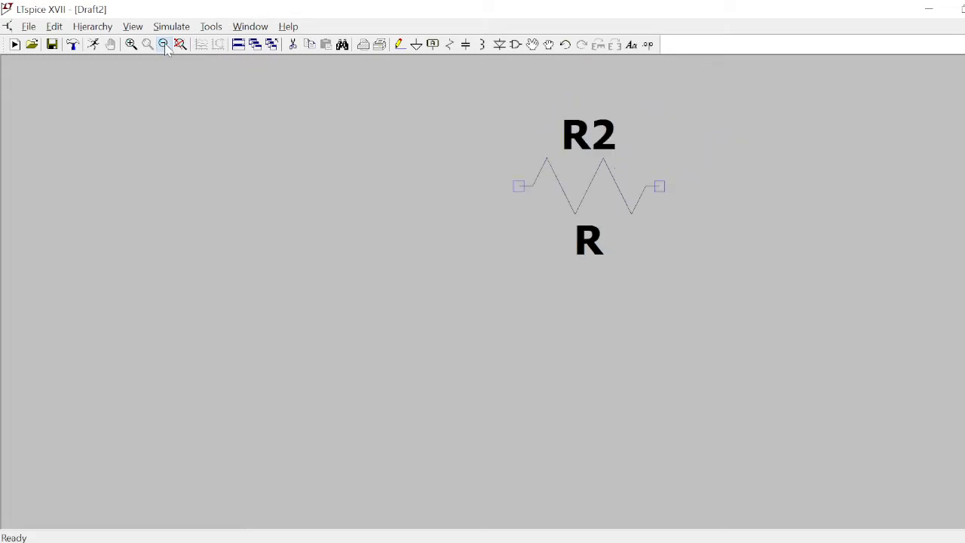
click(163, 45)
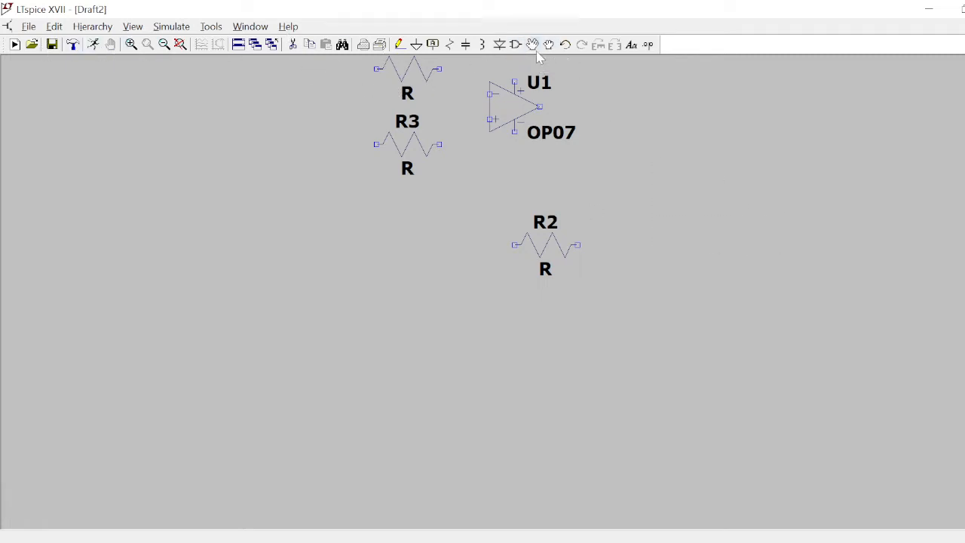
mouse_move(527, 134)
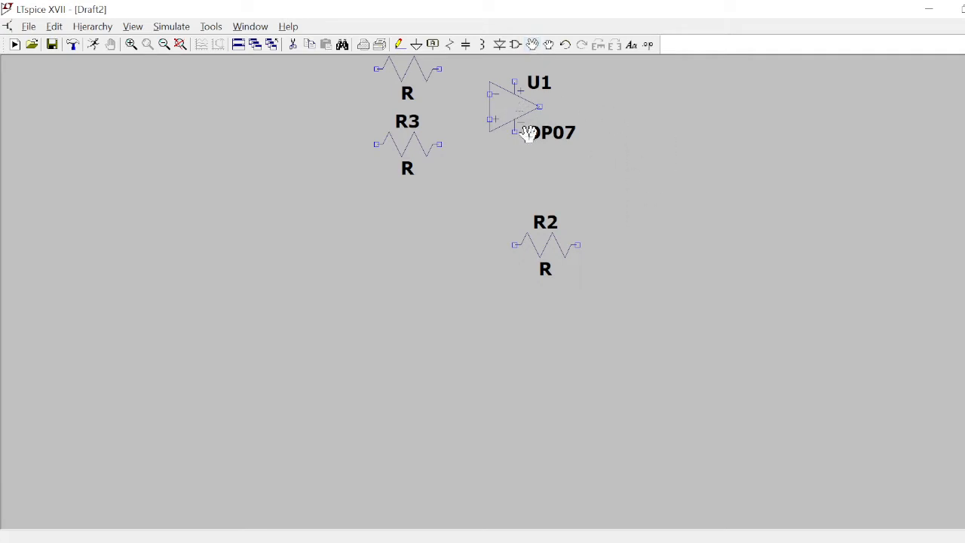
mouse_move(759, 120)
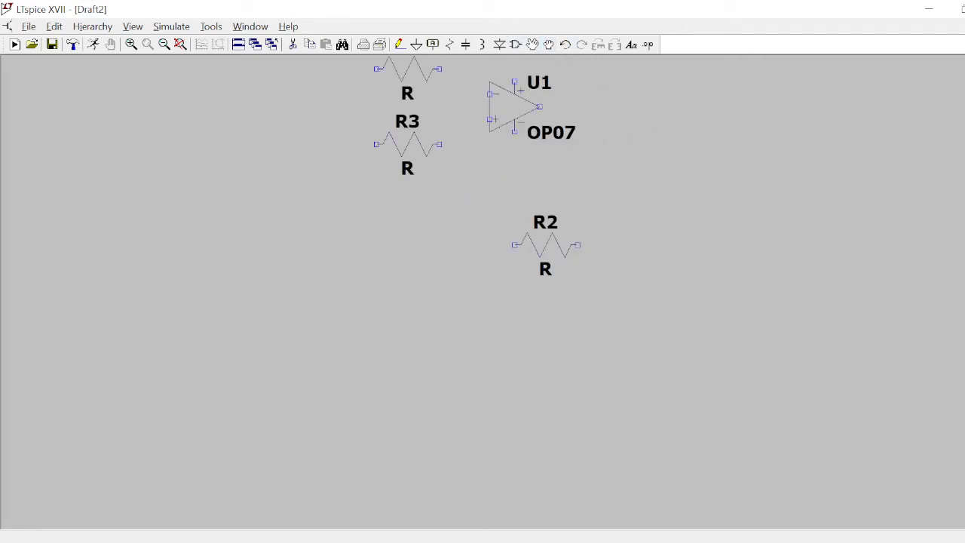
mouse_move(505, 319)
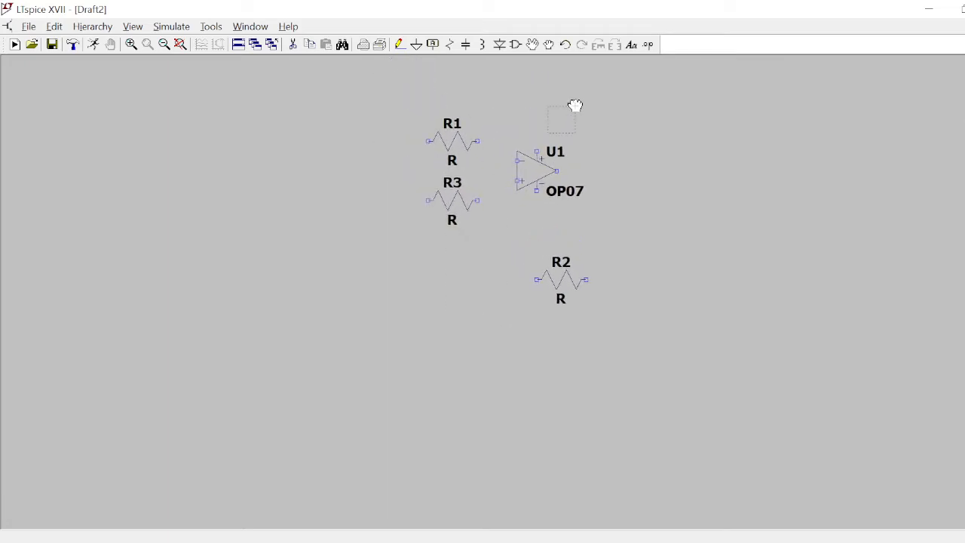
mouse_move(540, 44)
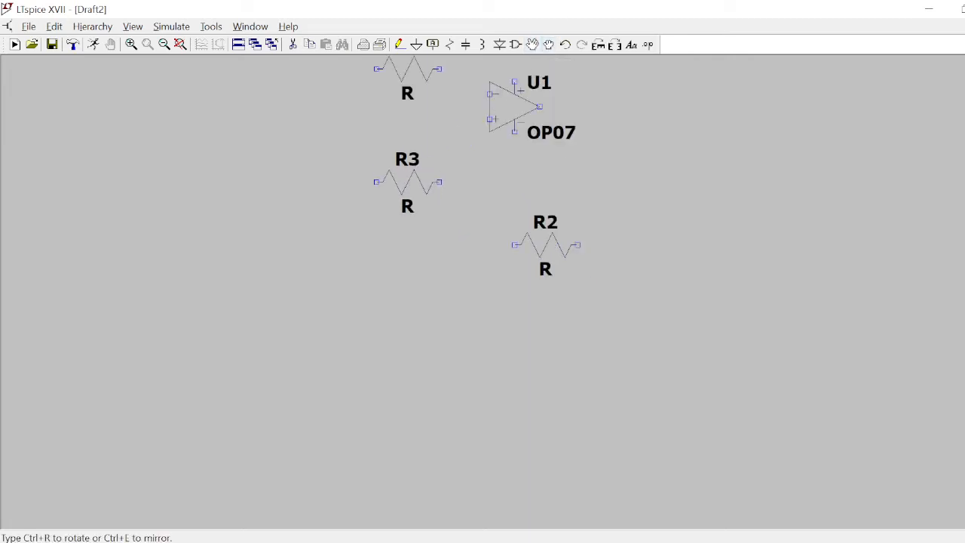
Move R3 above the op-amp and R2 to its left, then fit the view
drag(408, 181, 520, 192)
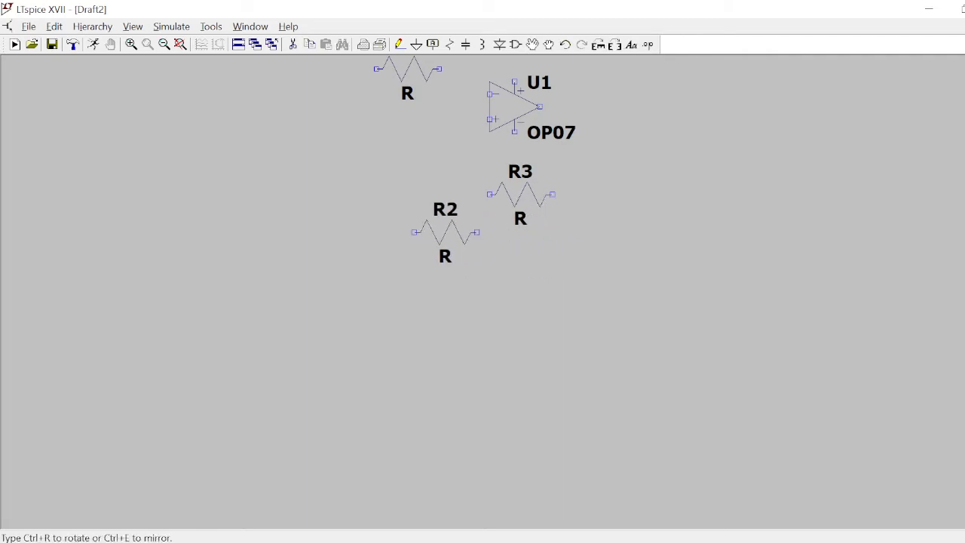
drag(445, 232, 395, 143)
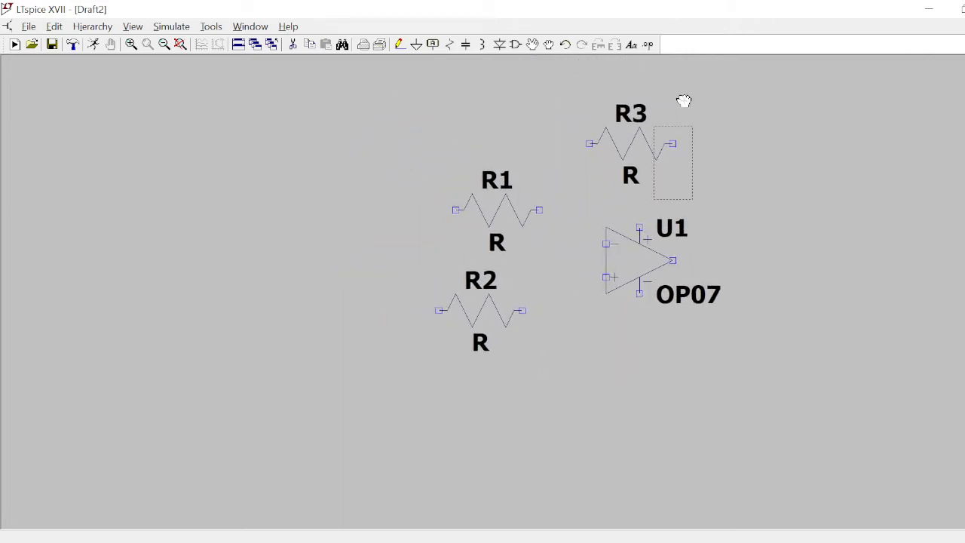
mouse_move(505, 218)
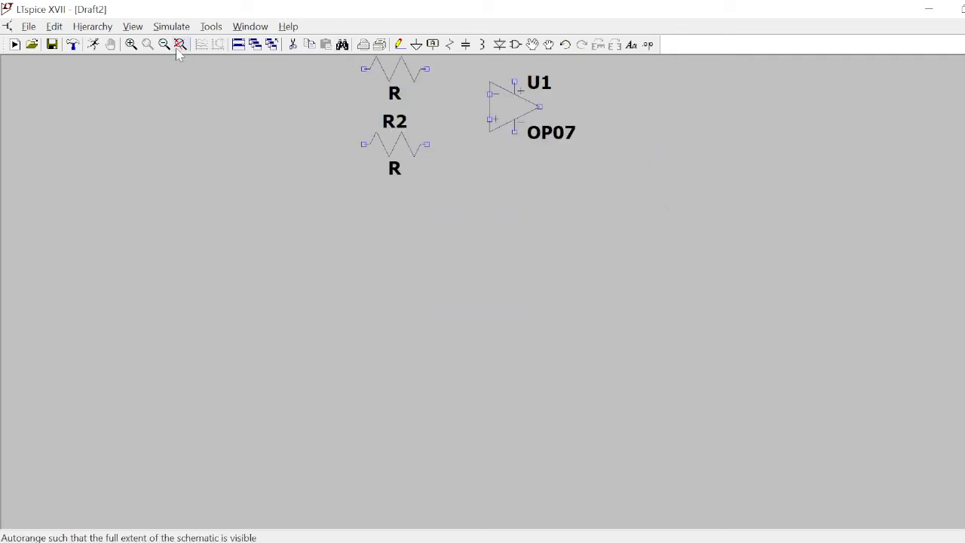
click(179, 44)
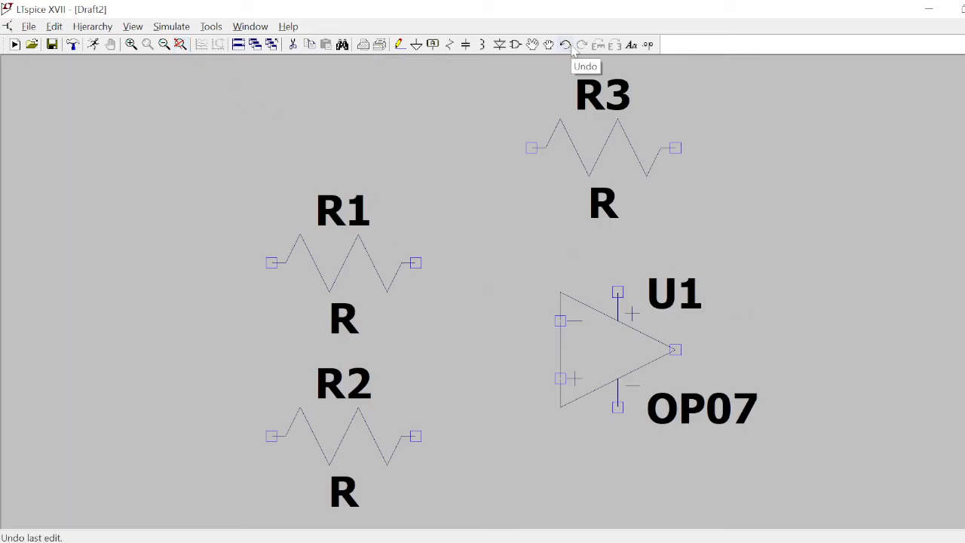
mouse_move(547, 123)
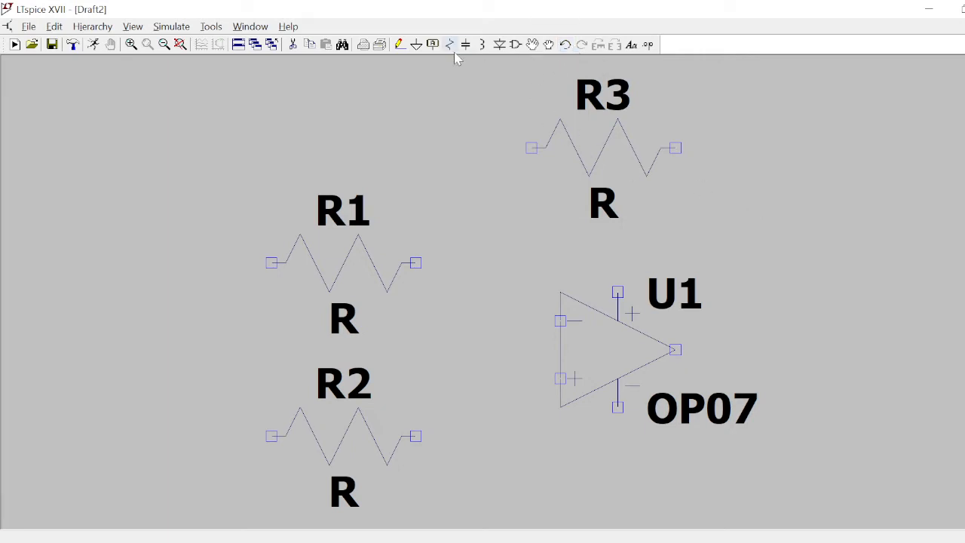
mouse_move(515, 44)
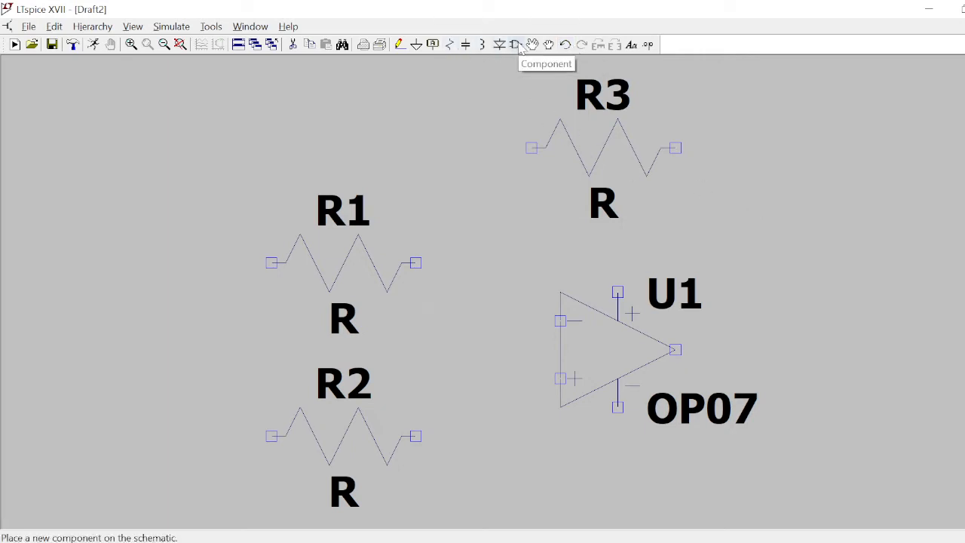
Place voltage sources V1 through V4 around the resistors and U1
click(515, 44)
text(voltage)
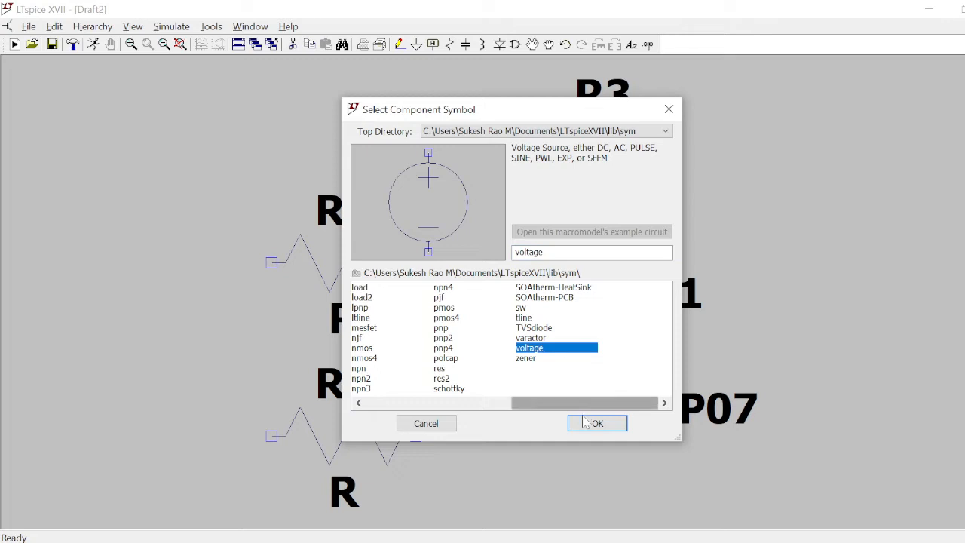
click(596, 423)
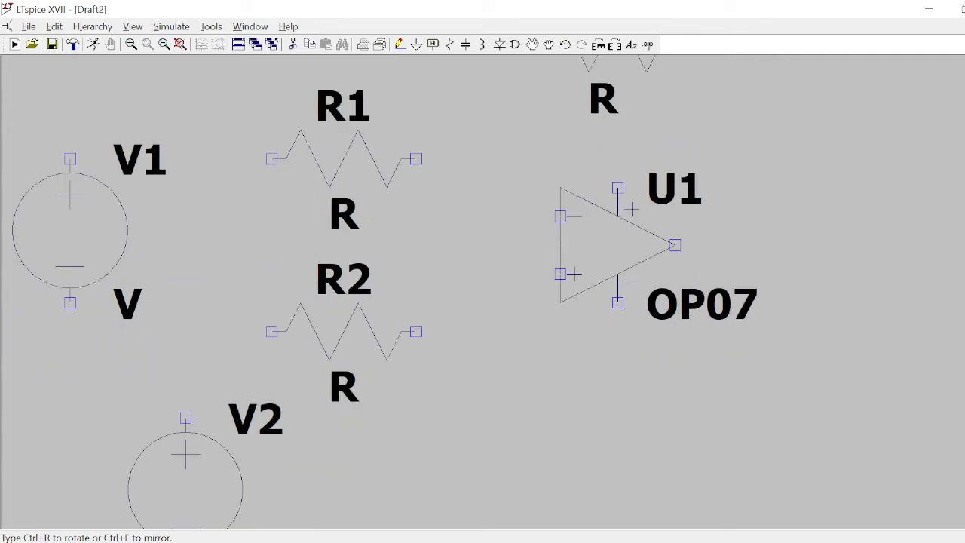
scroll(down, 3)
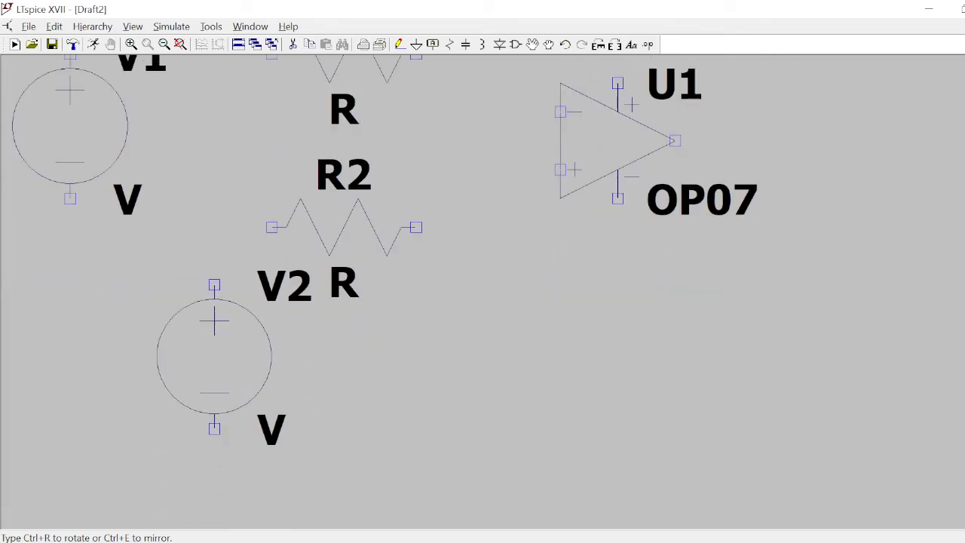
click(617, 326)
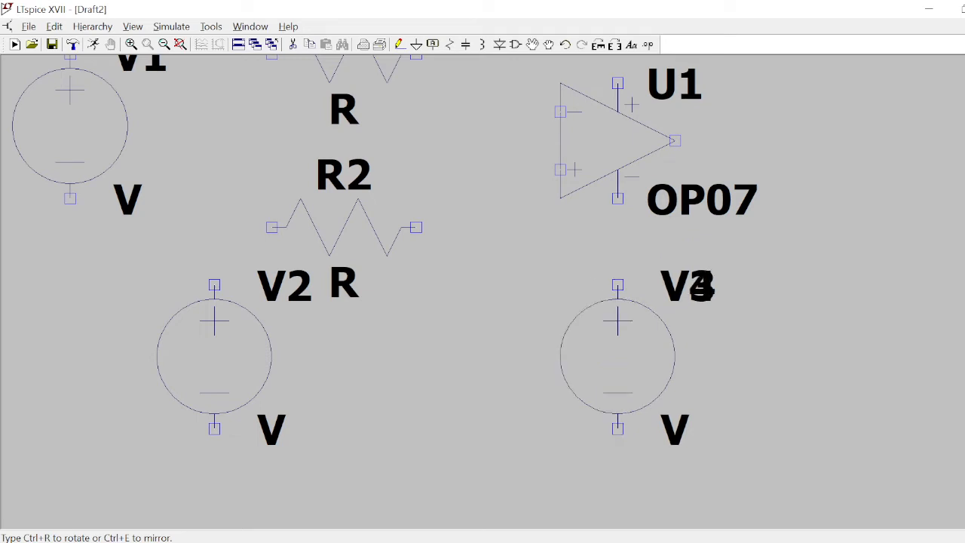
scroll(down, 3)
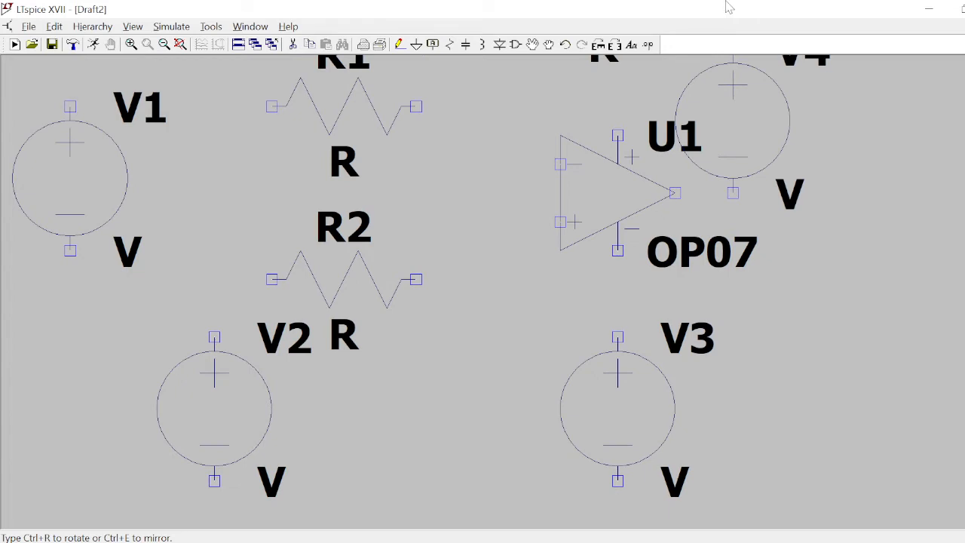
scroll(down, 3)
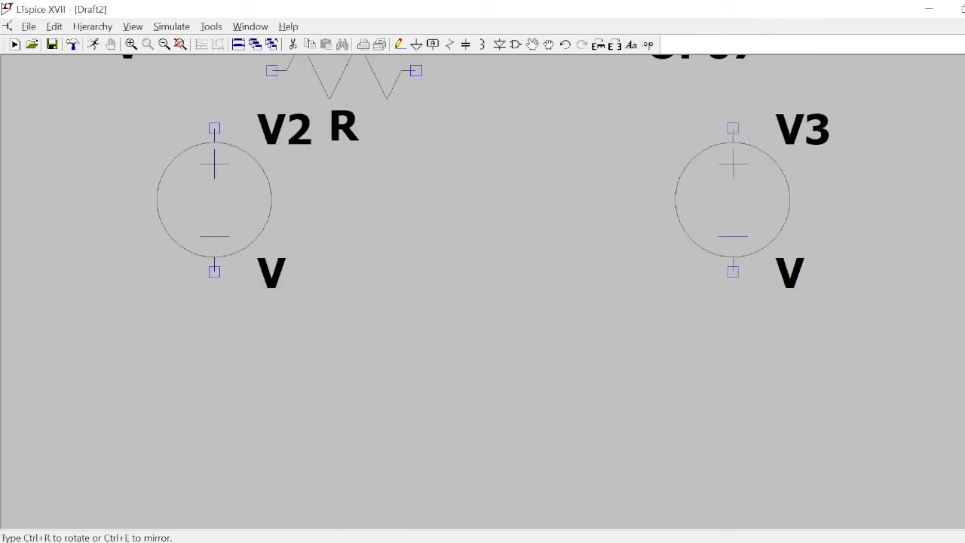
scroll(down, 3)
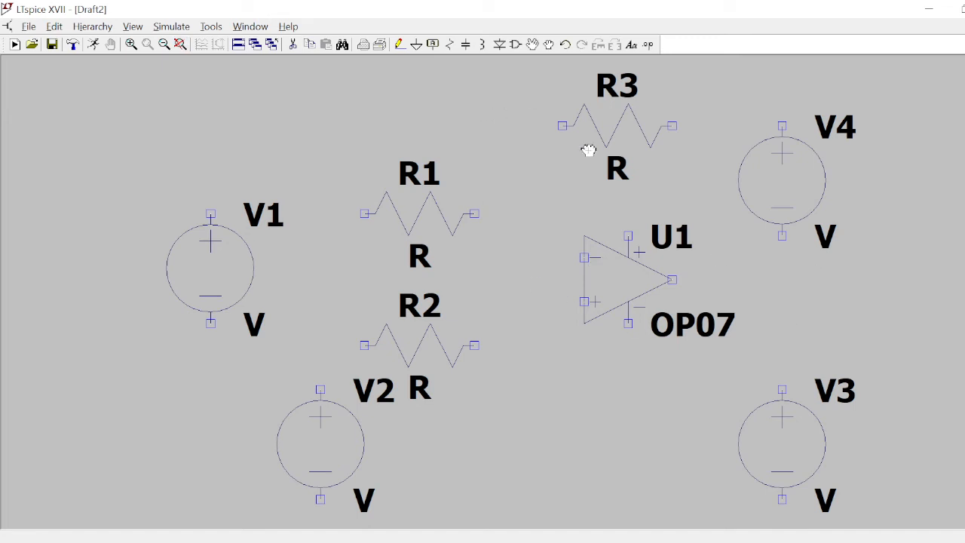
mouse_move(329, 61)
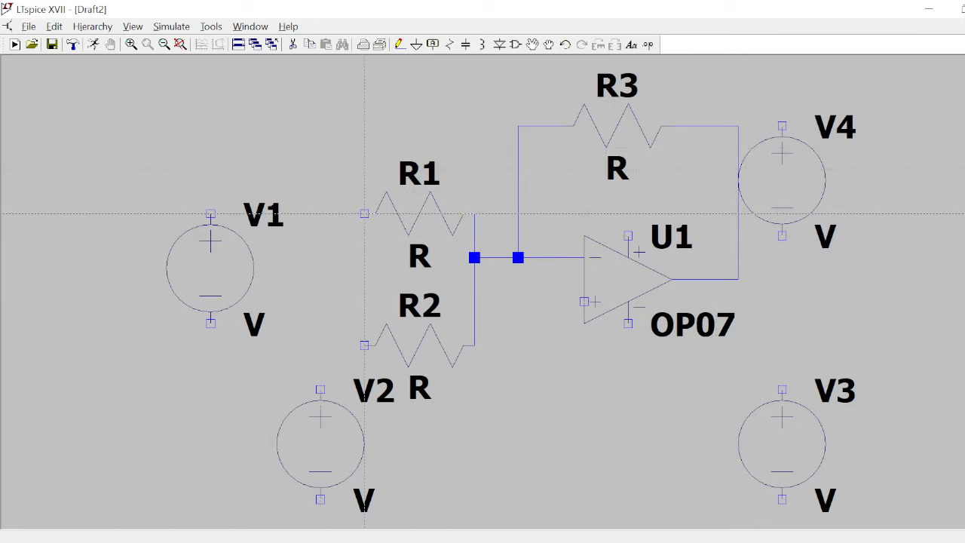
Wire R1 toward U1, and V1's negative terminal to V2's negative terminal
drag(212, 213, 384, 213)
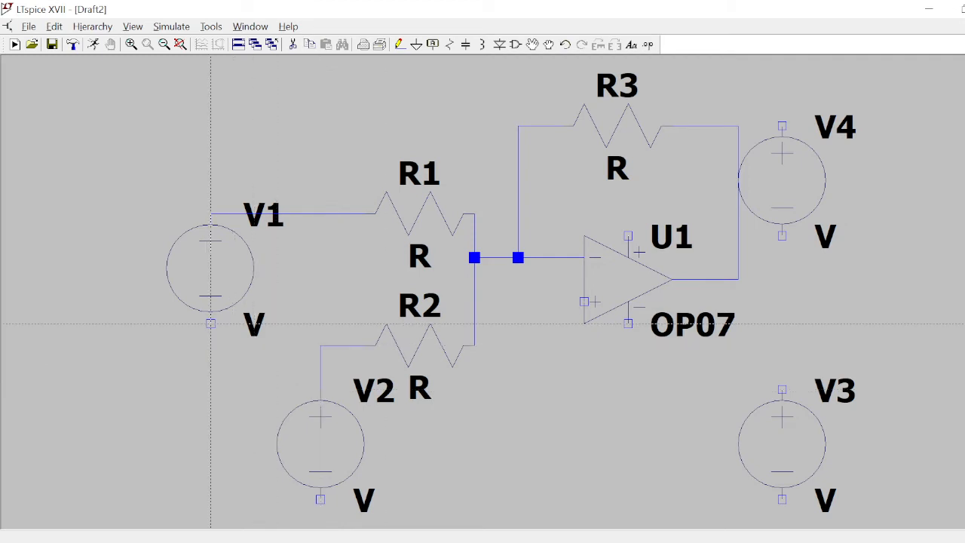
drag(211, 323, 211, 433)
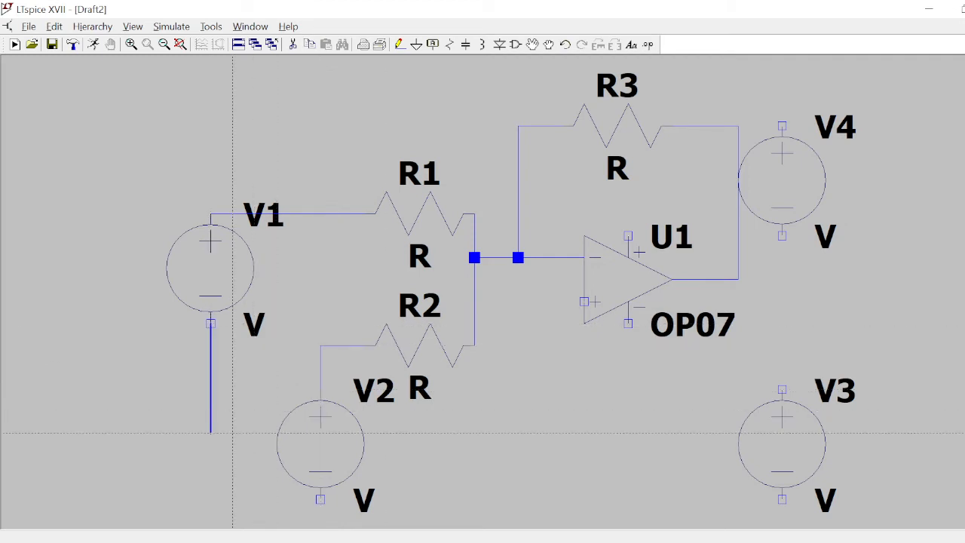
scroll(down, 3)
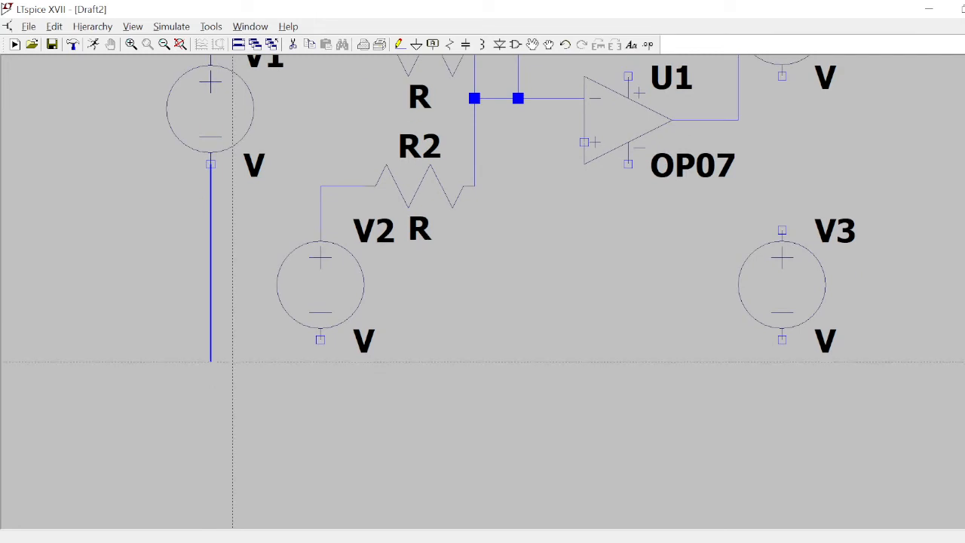
drag(209, 360, 321, 359)
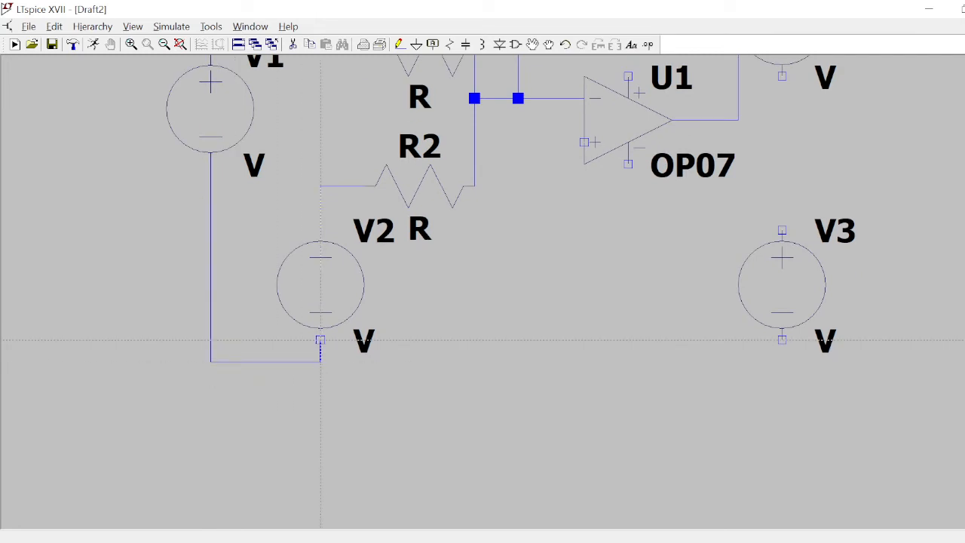
scroll(down, 3)
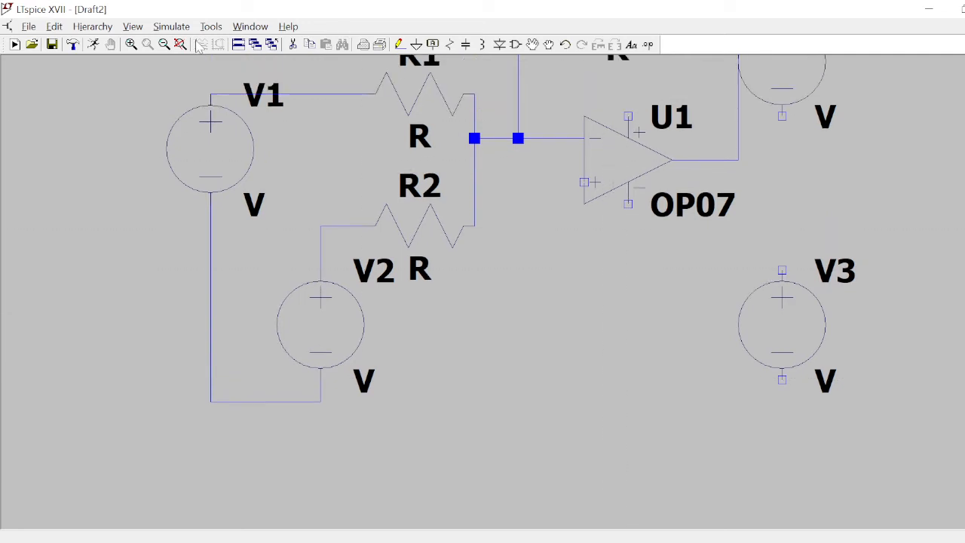
scroll(down, 3)
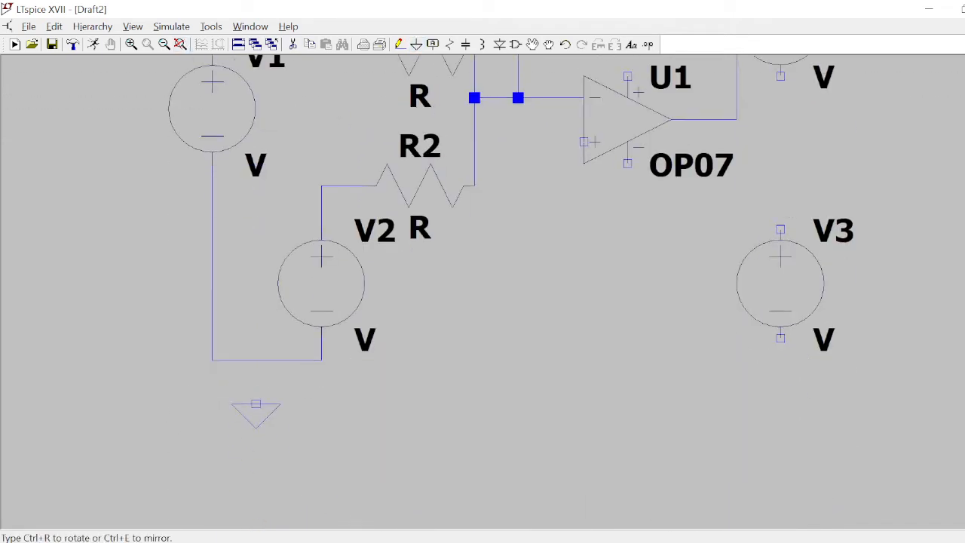
Place a ground symbol below the V1–V2 input sources
click(364, 393)
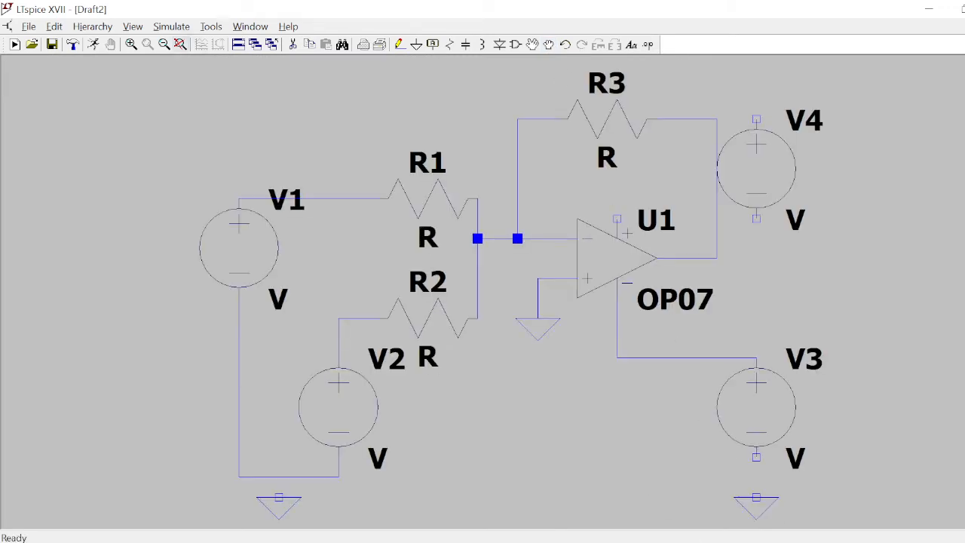
mouse_move(742, 125)
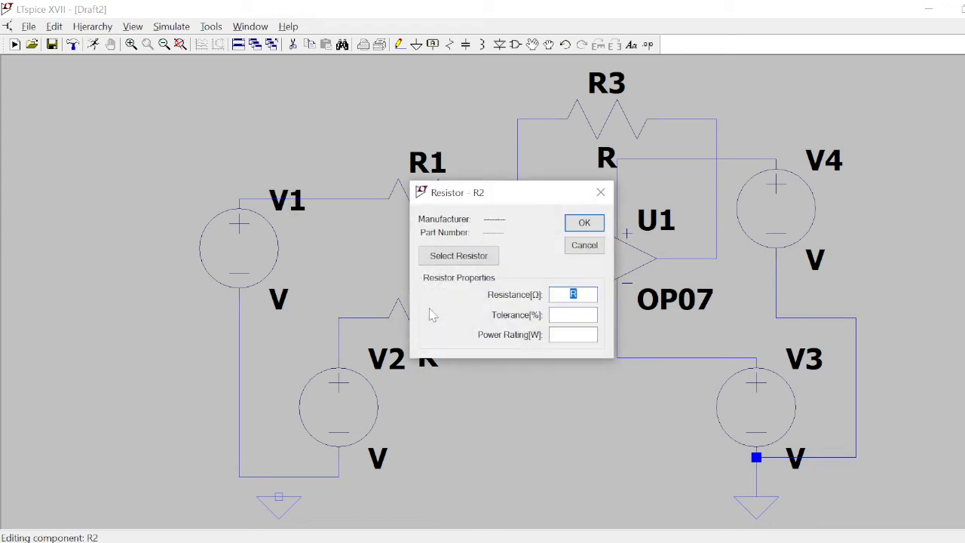
mouse_move(572, 313)
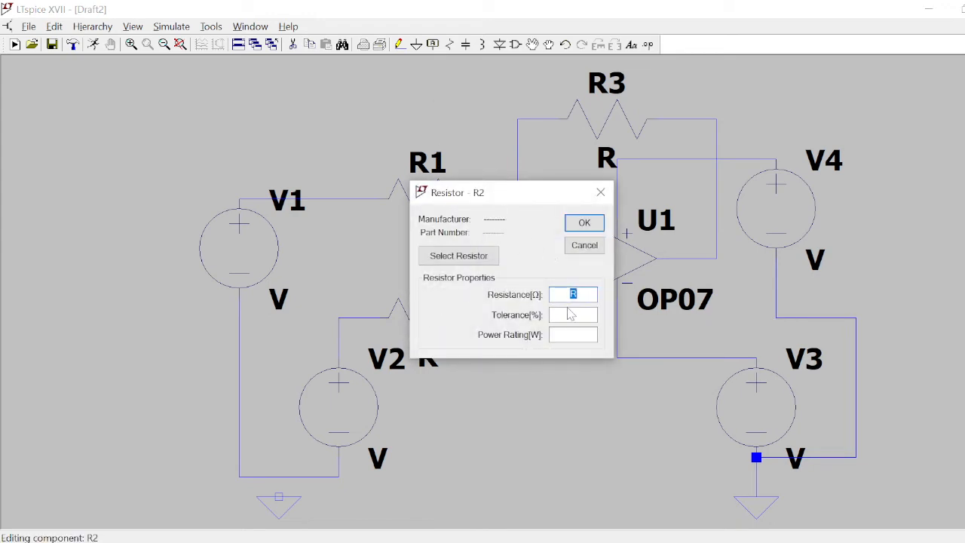
Enter 2.2k as the resistance of R2, R1 and R3
text(2)
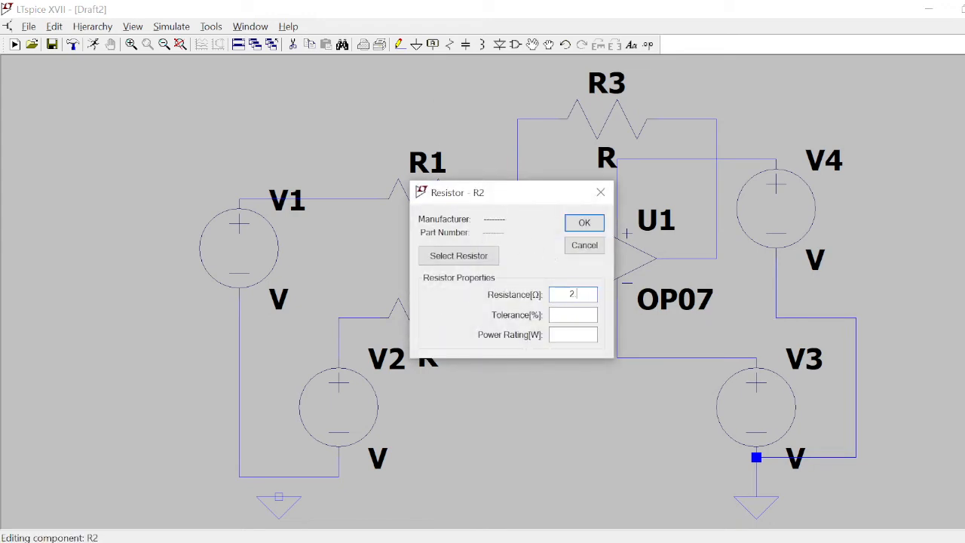
click(584, 222)
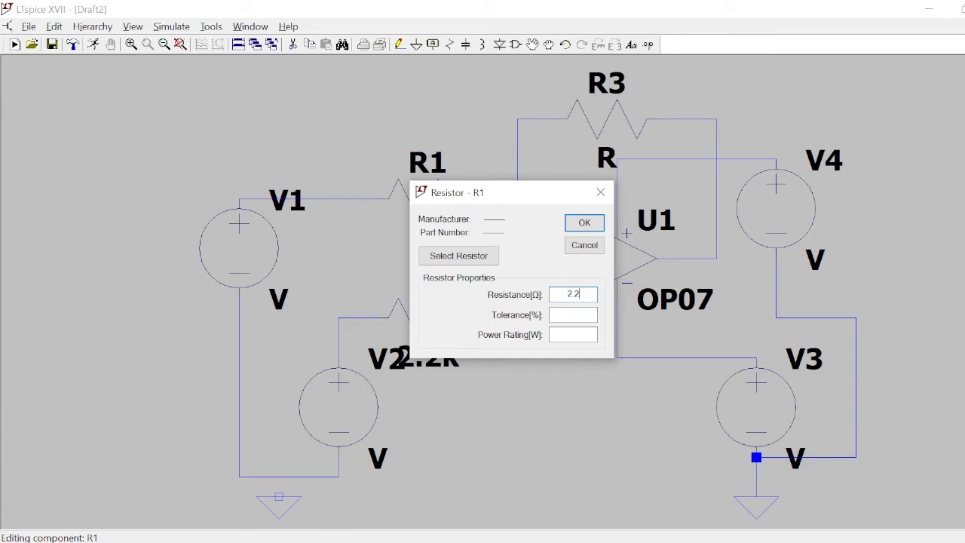
click(584, 222)
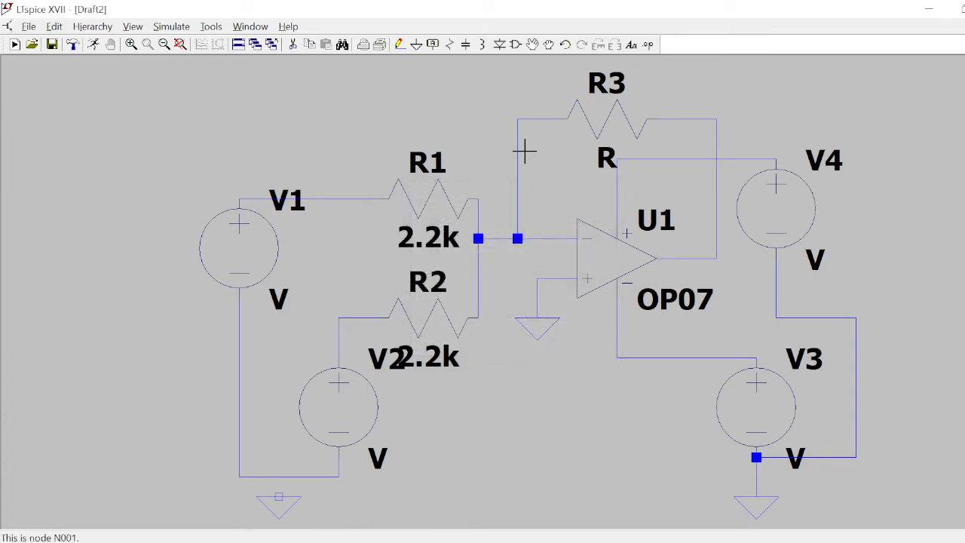
mouse_move(619, 121)
text(2.2)
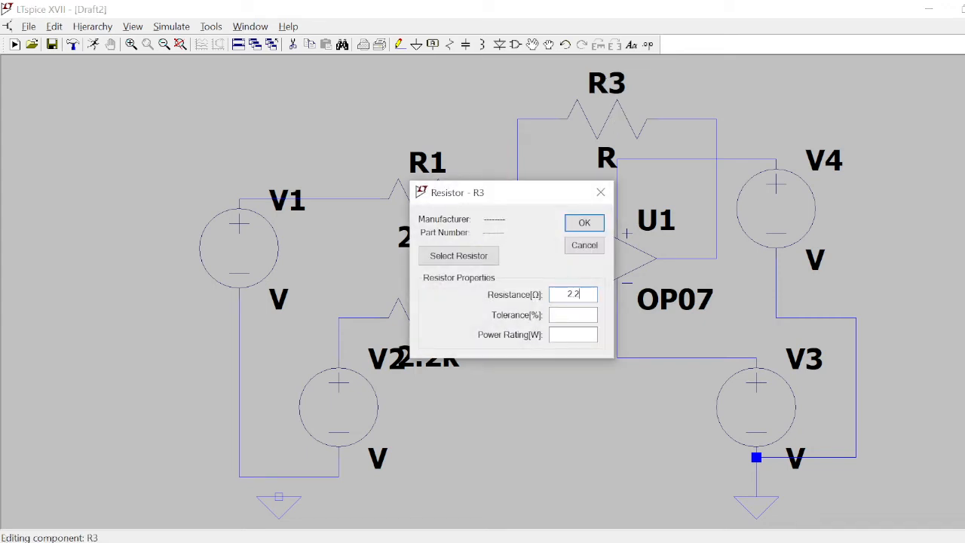
click(584, 223)
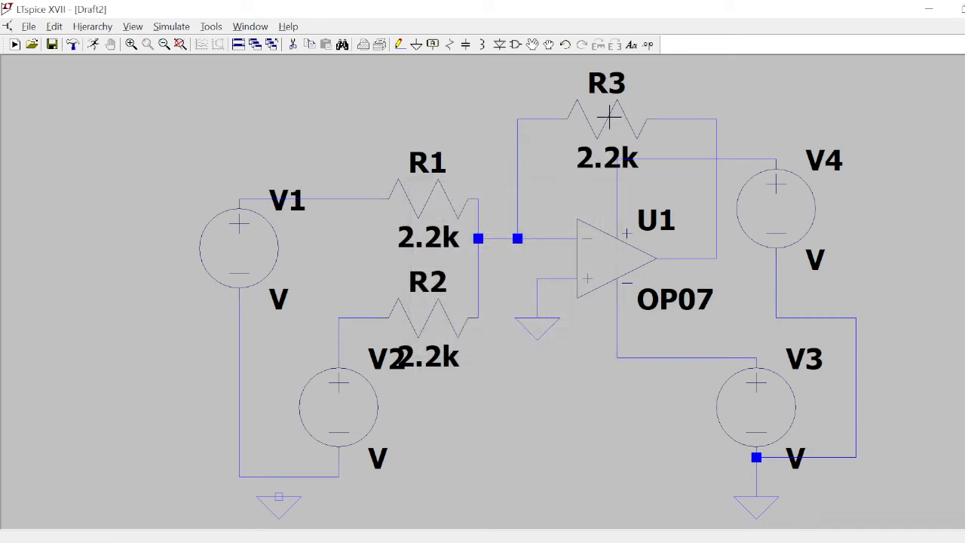
mouse_move(604, 147)
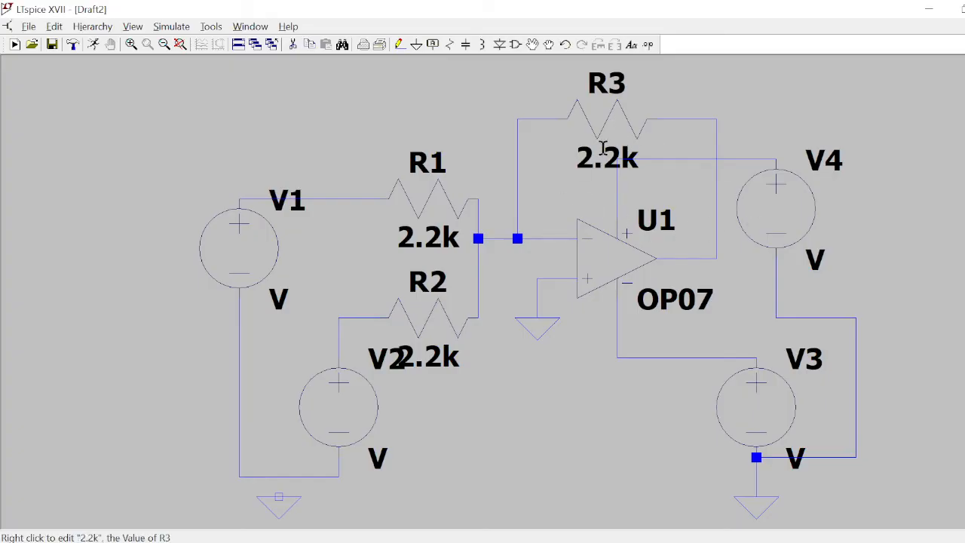
mouse_move(589, 177)
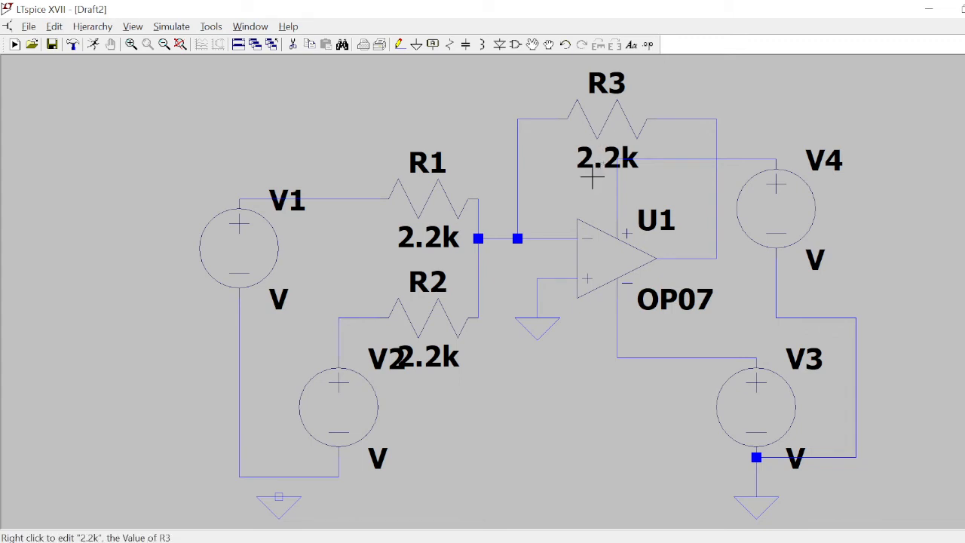
mouse_move(330, 227)
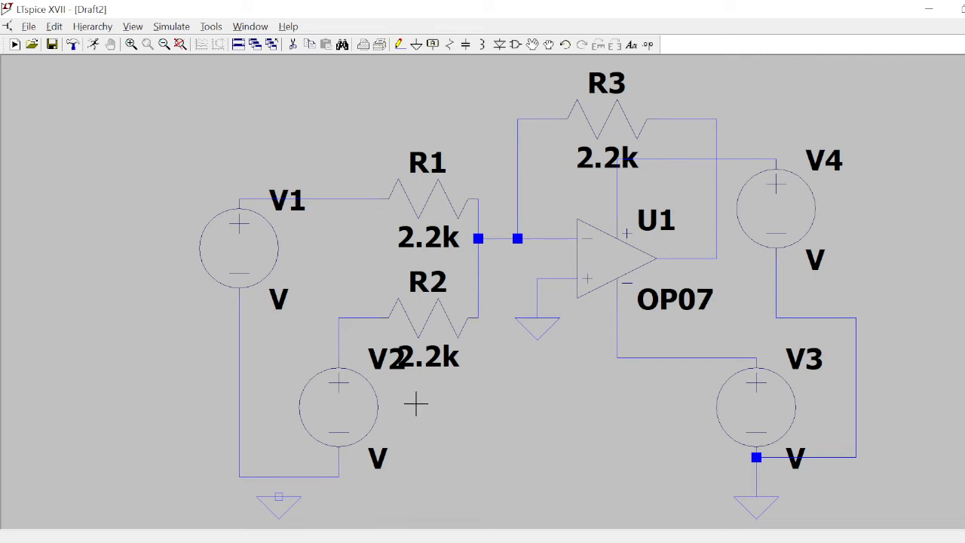
mouse_move(288, 234)
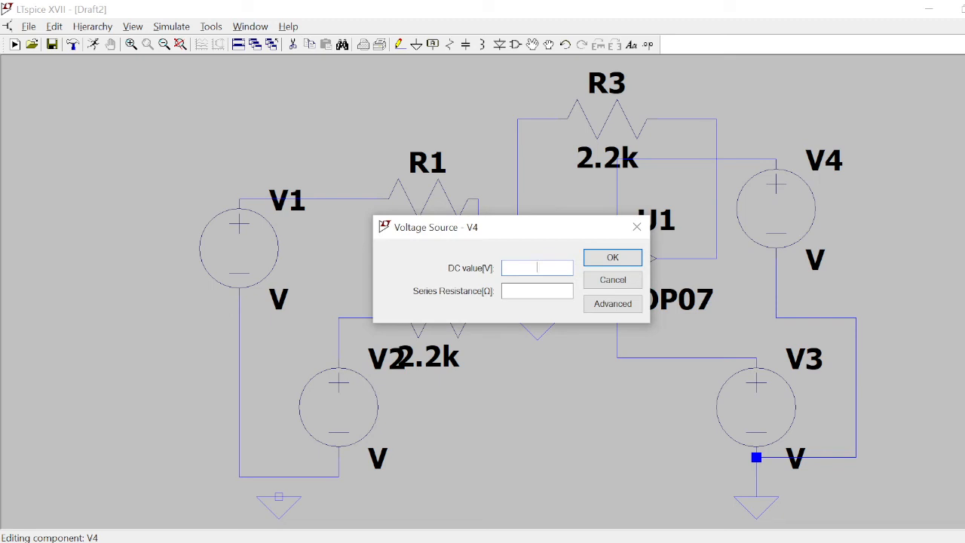
Set the supply sources: V4 to 12v and V3 to -12v
text(1)
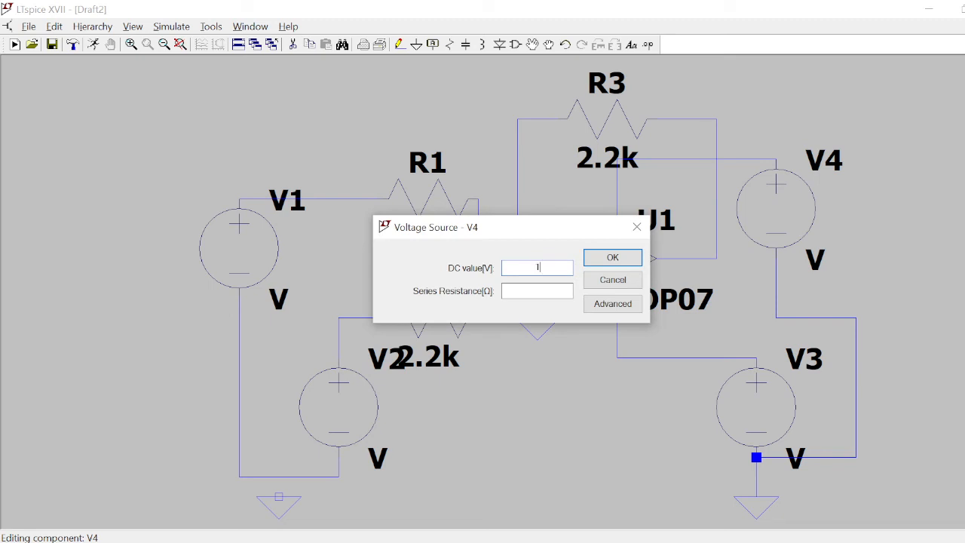
click(612, 258)
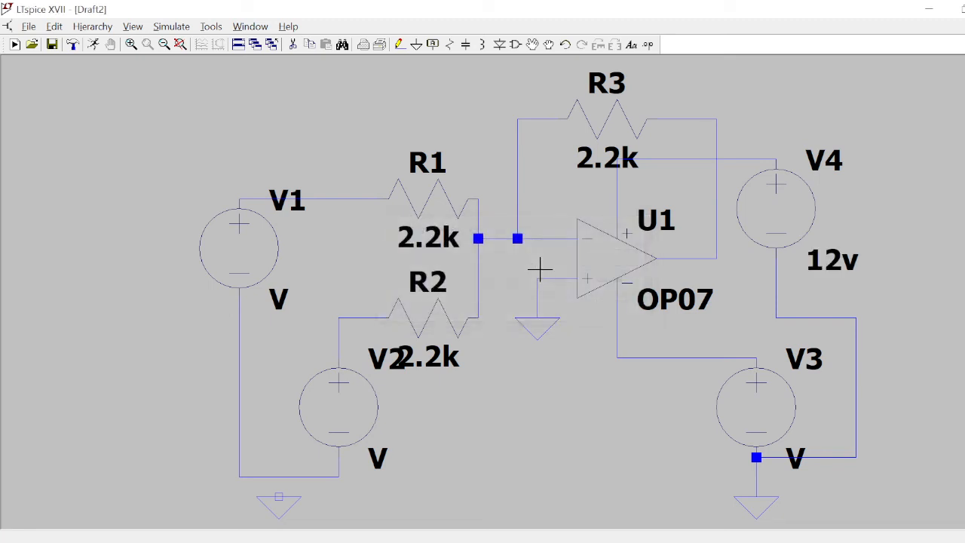
double_click(756, 407)
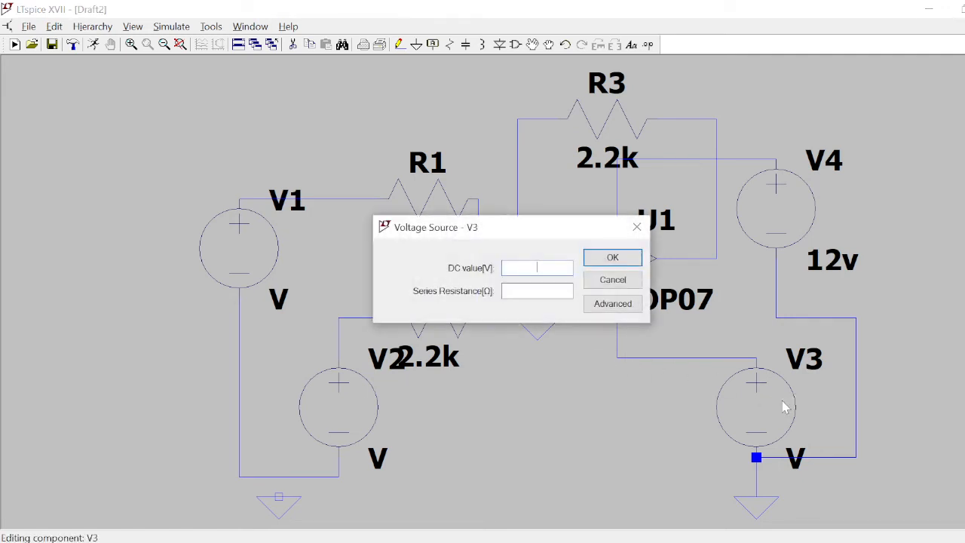
text(-12)
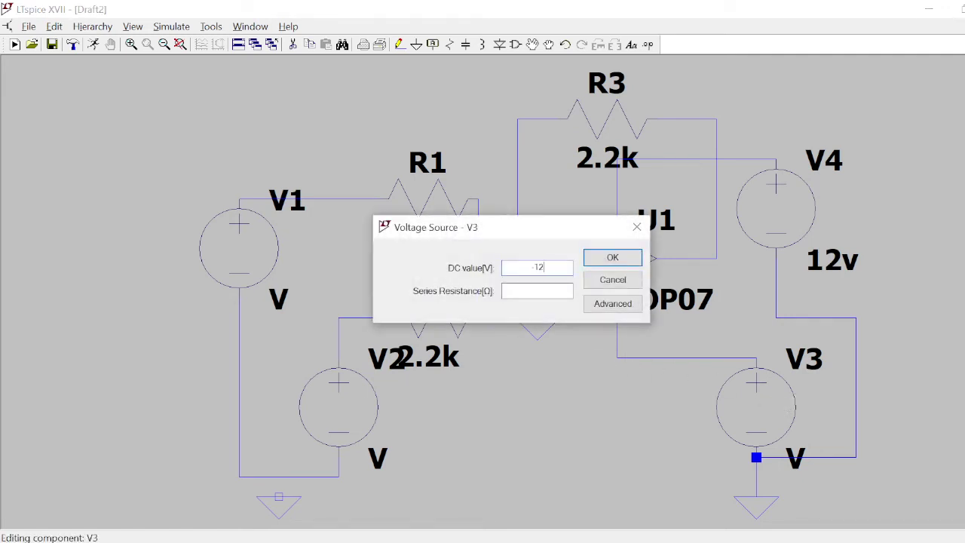
click(613, 257)
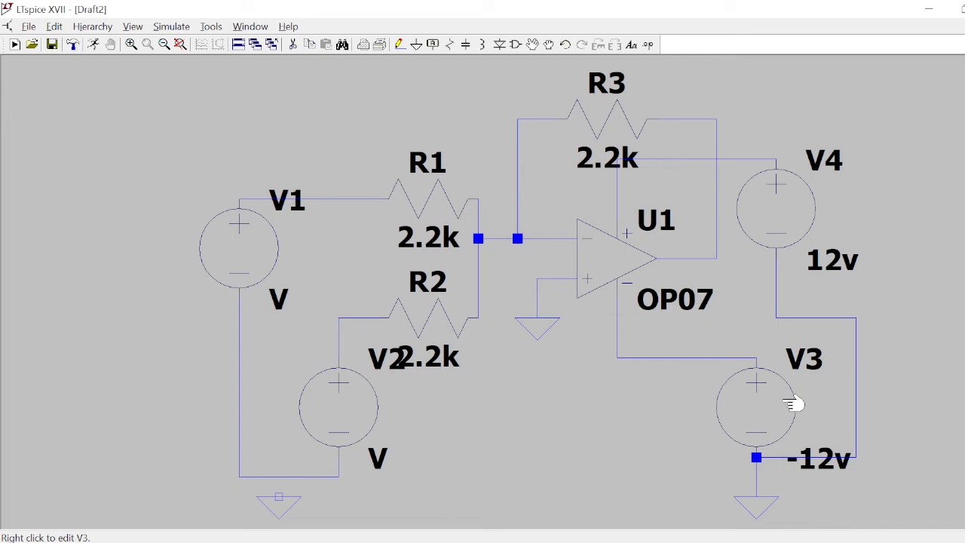
mouse_move(283, 271)
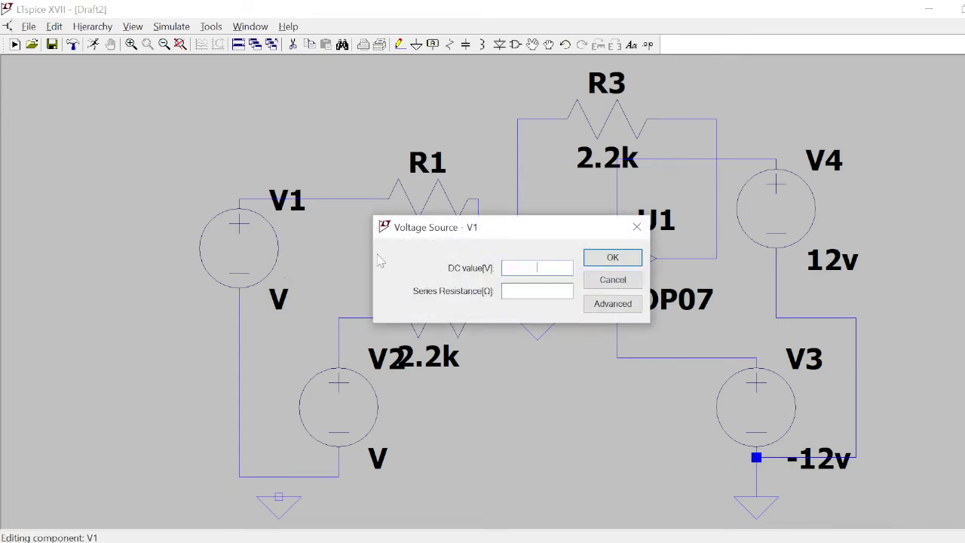
Set the input sources: V1 to 2v and V2 to 3v
text(2)
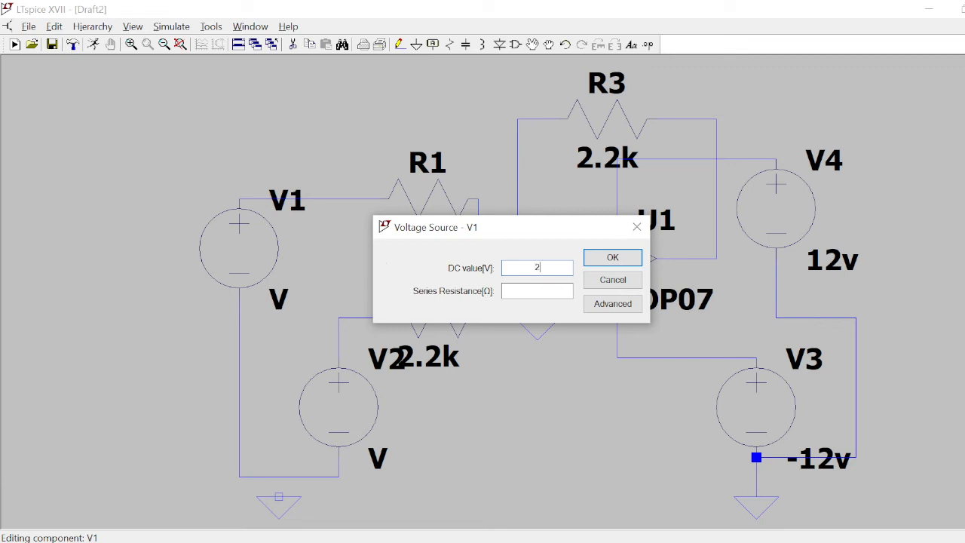
click(613, 257)
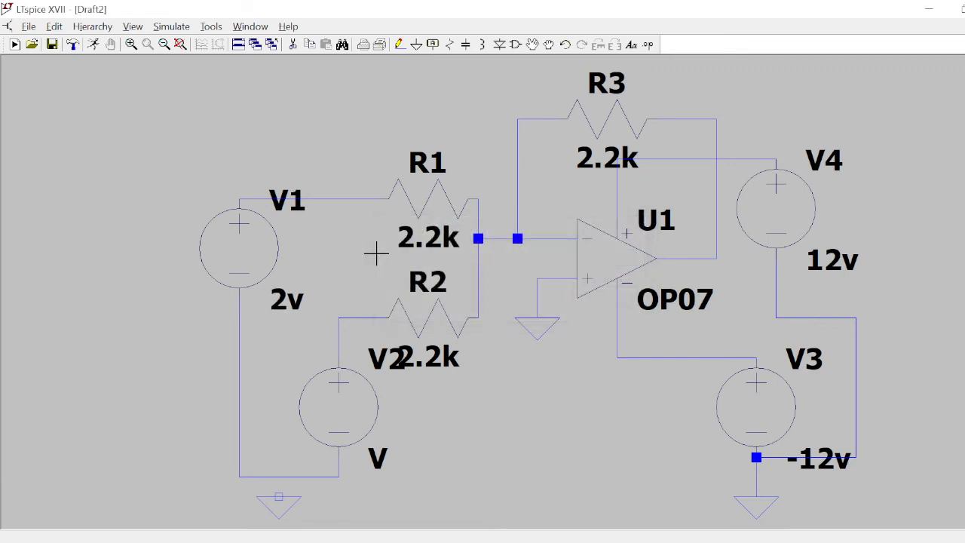
double_click(338, 408)
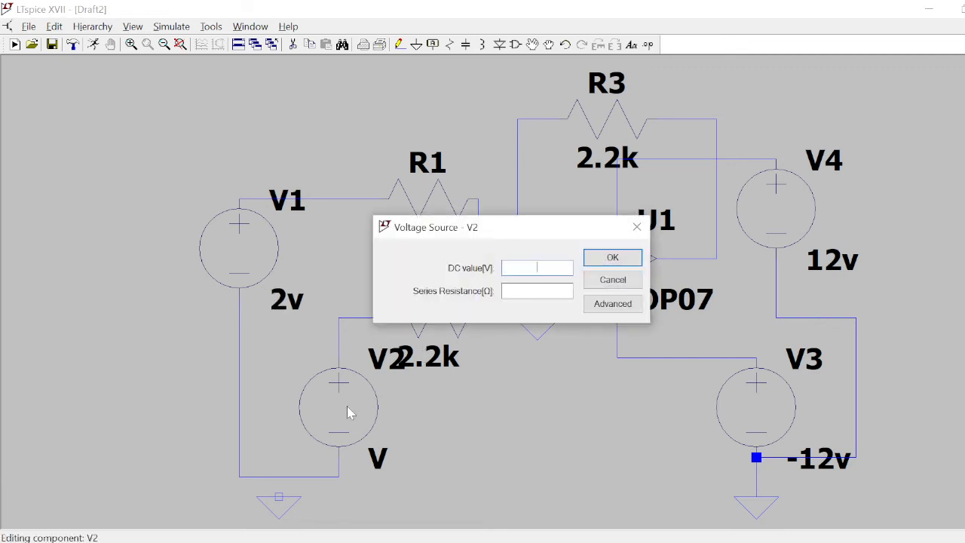
text(3)
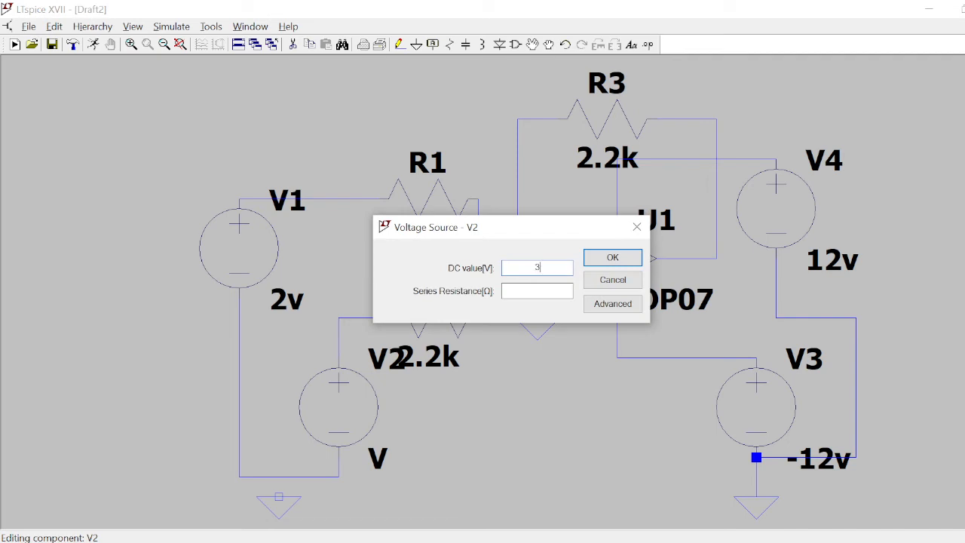
click(612, 257)
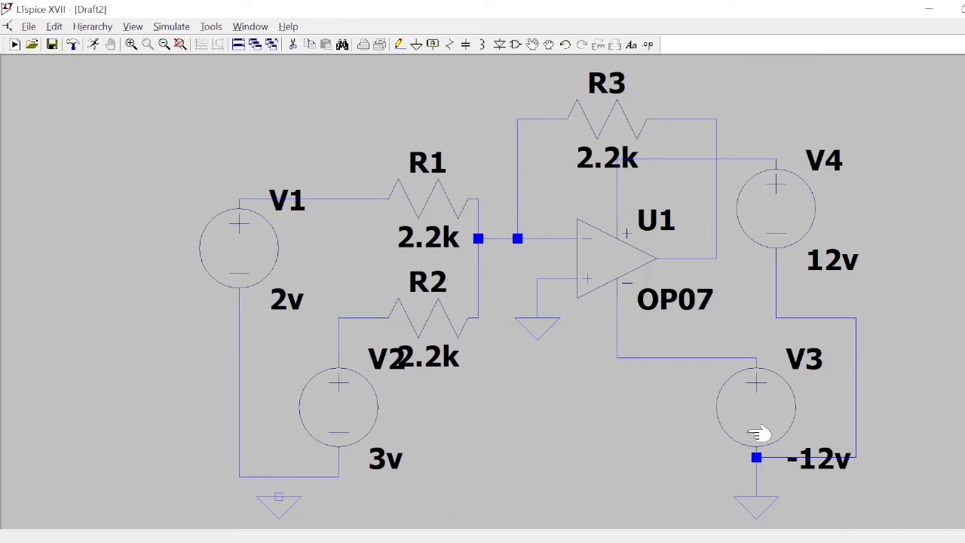
mouse_move(813, 256)
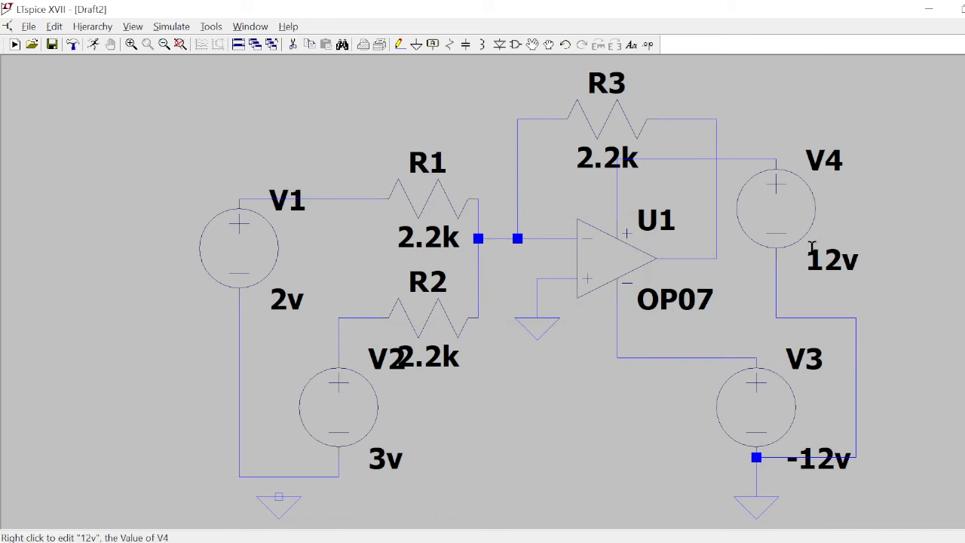
mouse_move(316, 295)
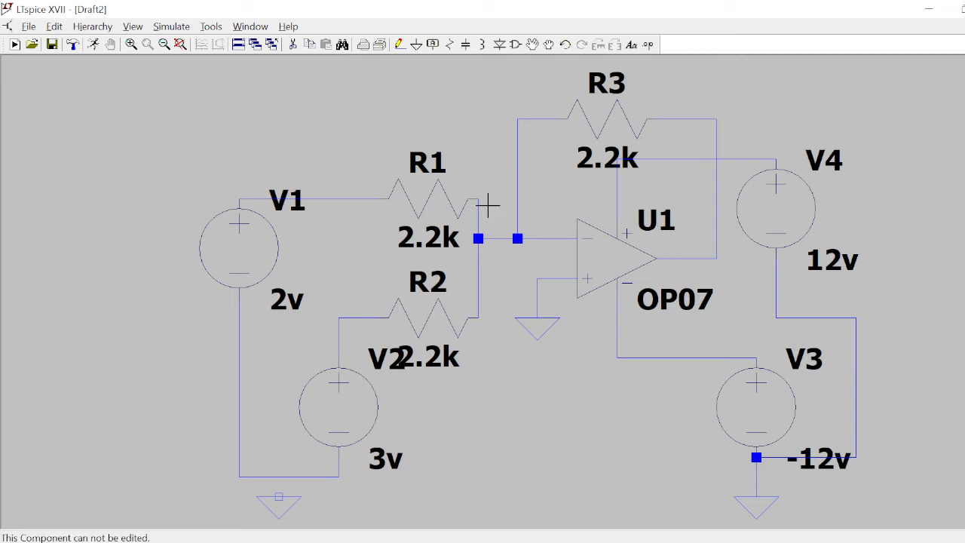
mouse_move(93, 45)
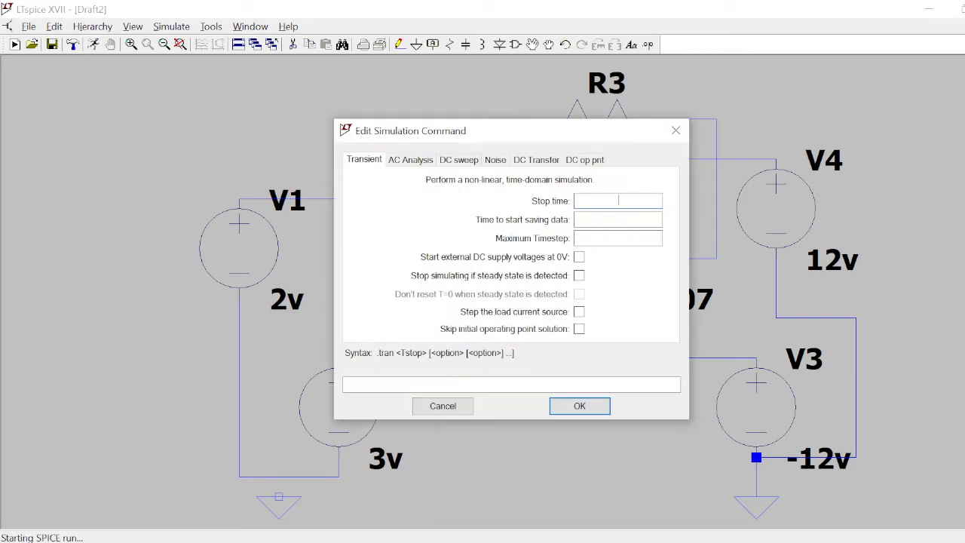
Run a transient simulation with a 1-second stop time (.tran 1)
text(1)
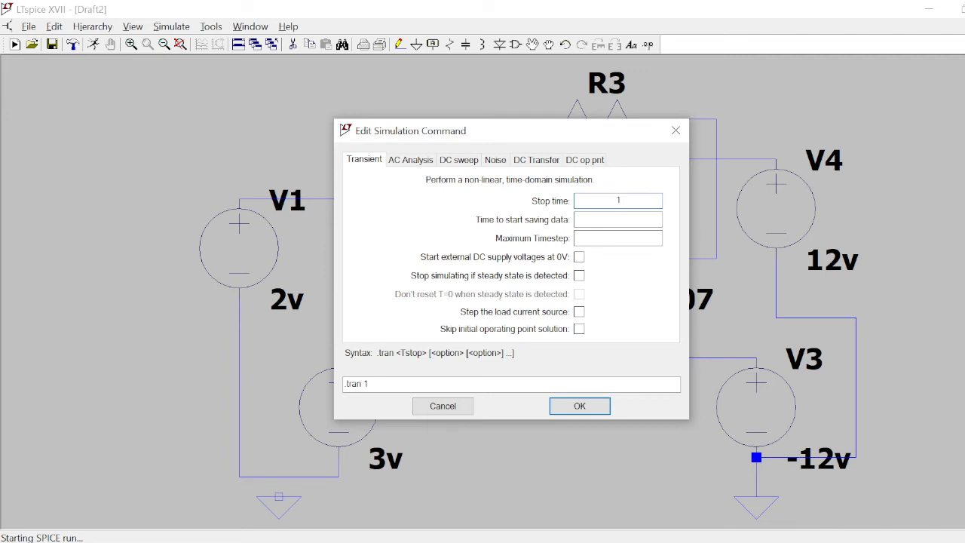
click(579, 406)
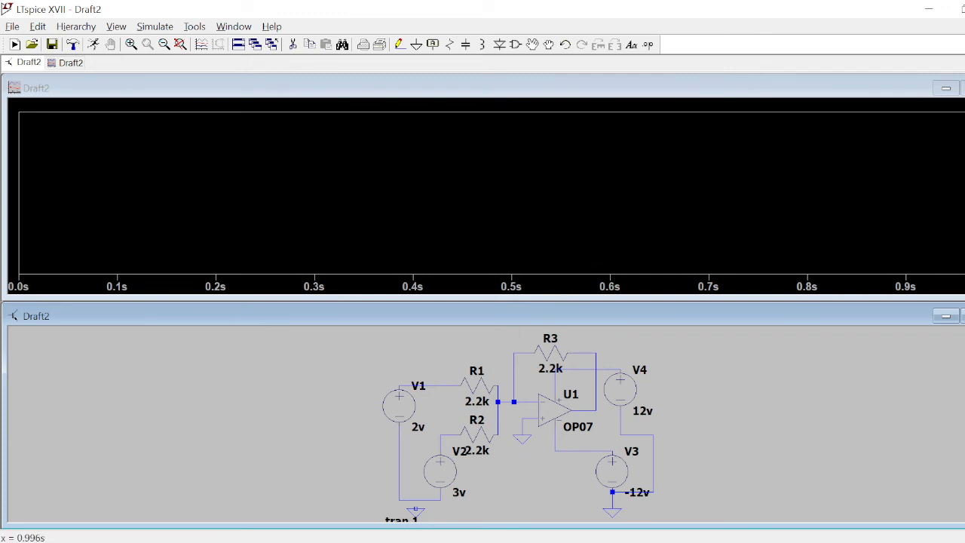
Tile the schematic horizontally above the empty waveform plot
click(945, 314)
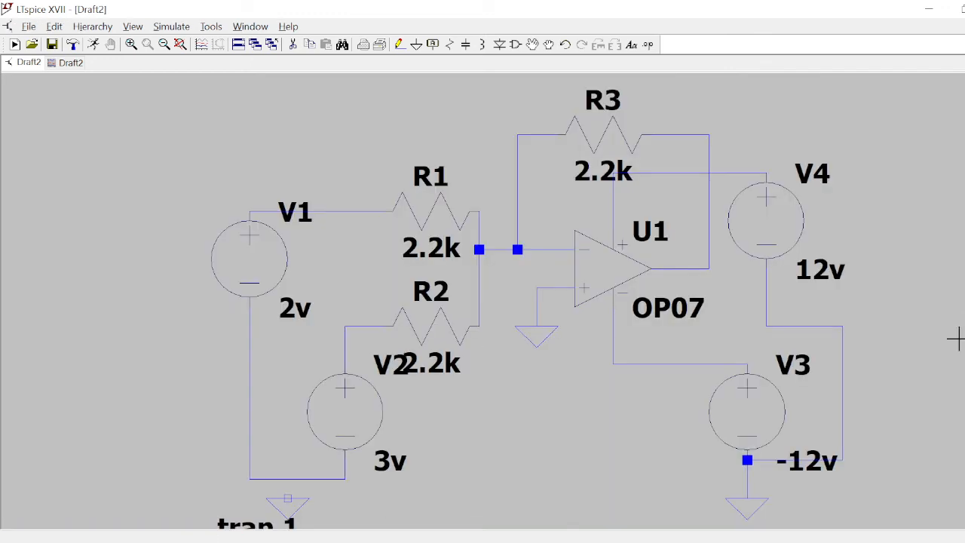
click(416, 44)
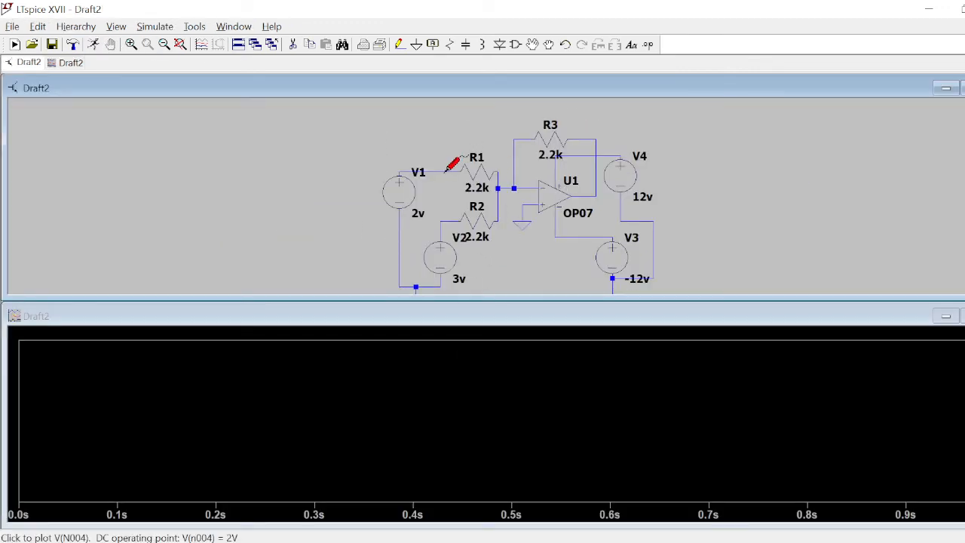
Probe V(n004) at 2V, V(n005) at 3V, and the OP07 output V(n002) near −5V
click(449, 165)
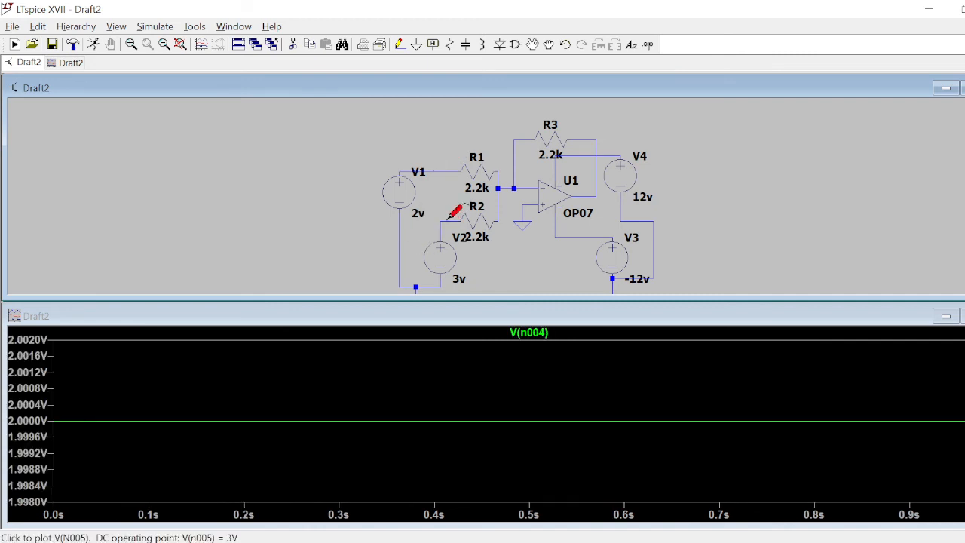
click(442, 219)
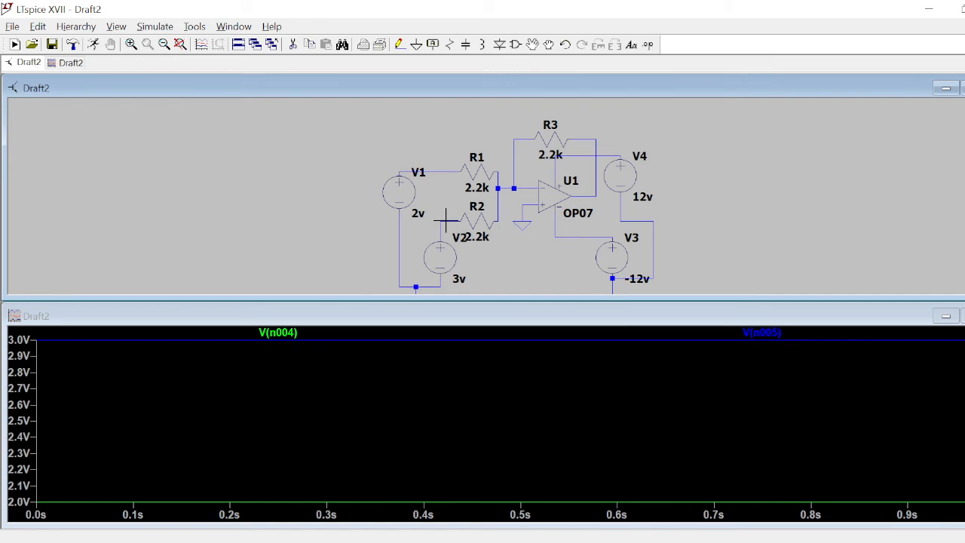
mouse_move(607, 181)
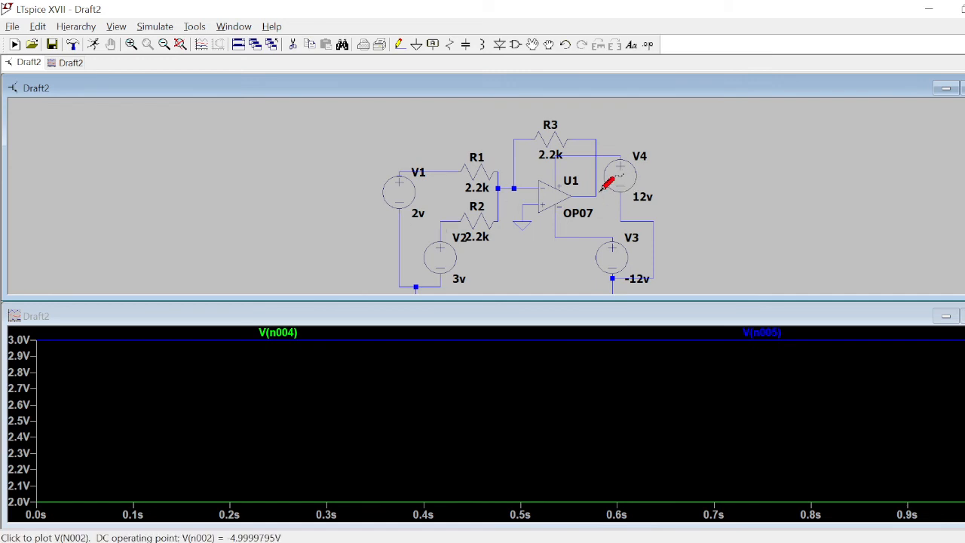
mouse_move(598, 188)
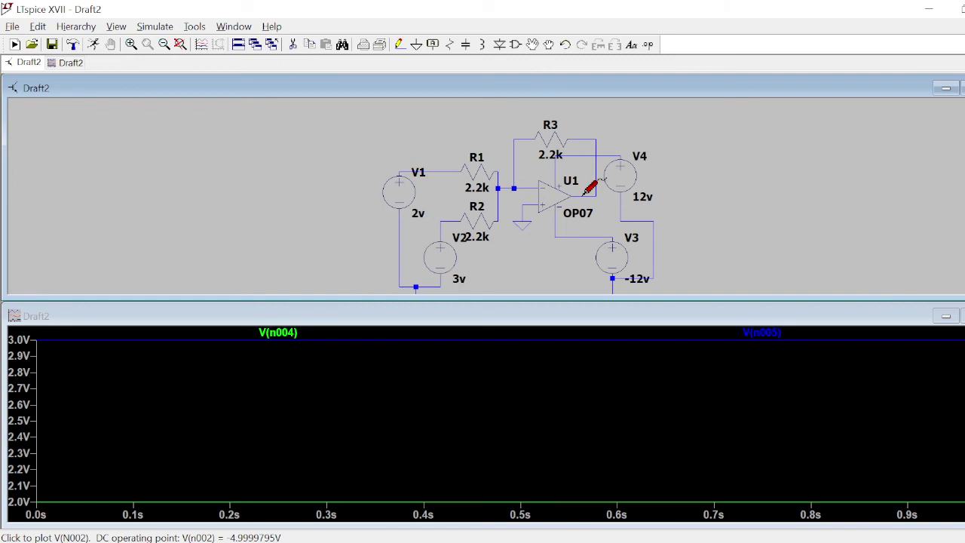
click(590, 189)
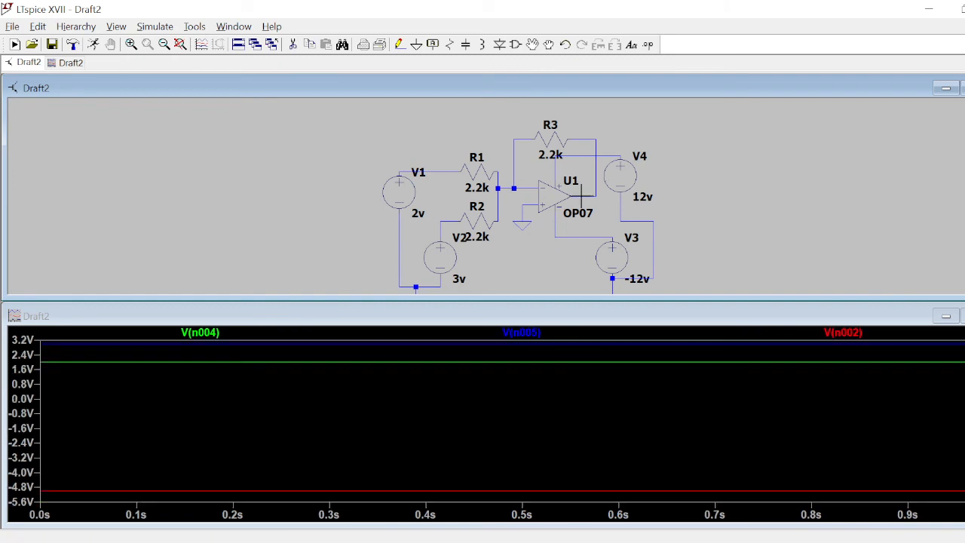
mouse_move(34, 489)
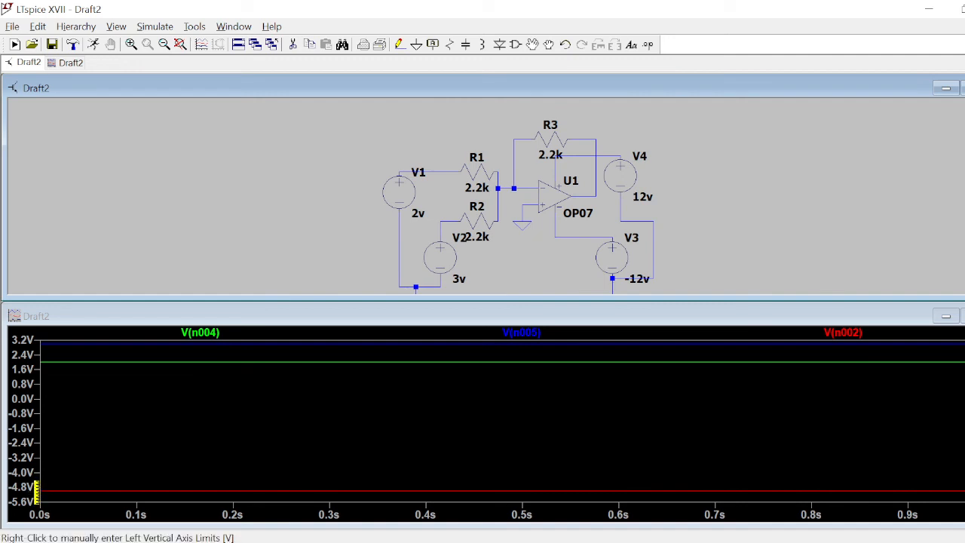
click(37, 315)
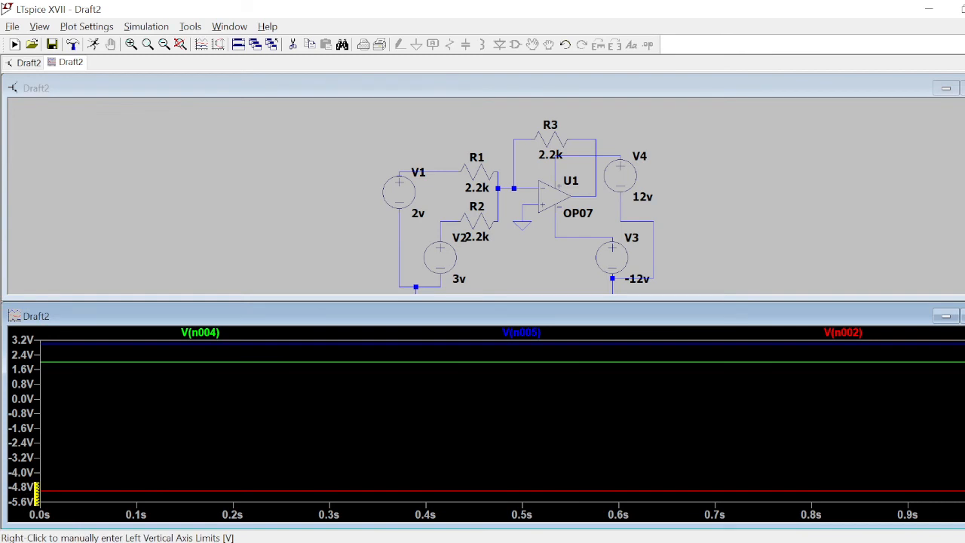
mouse_move(60, 490)
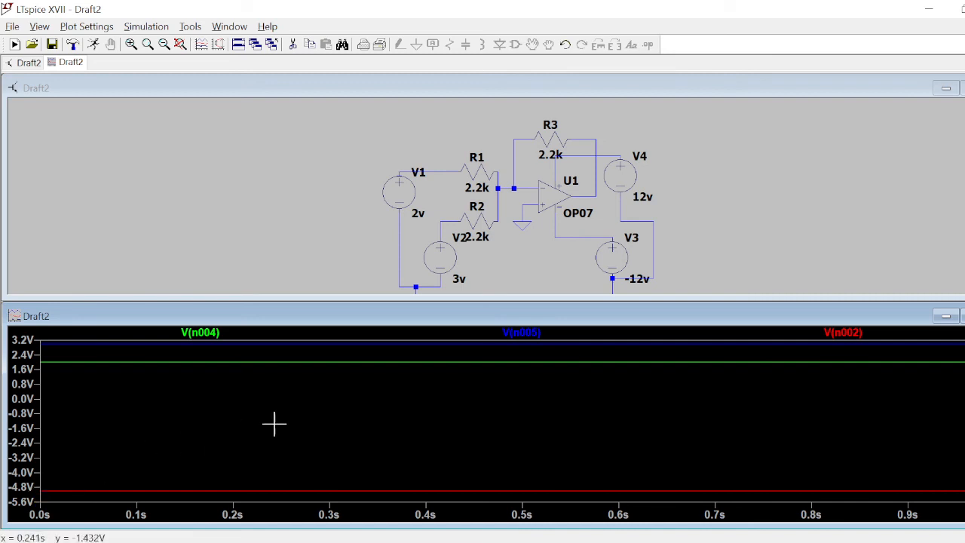
mouse_move(601, 442)
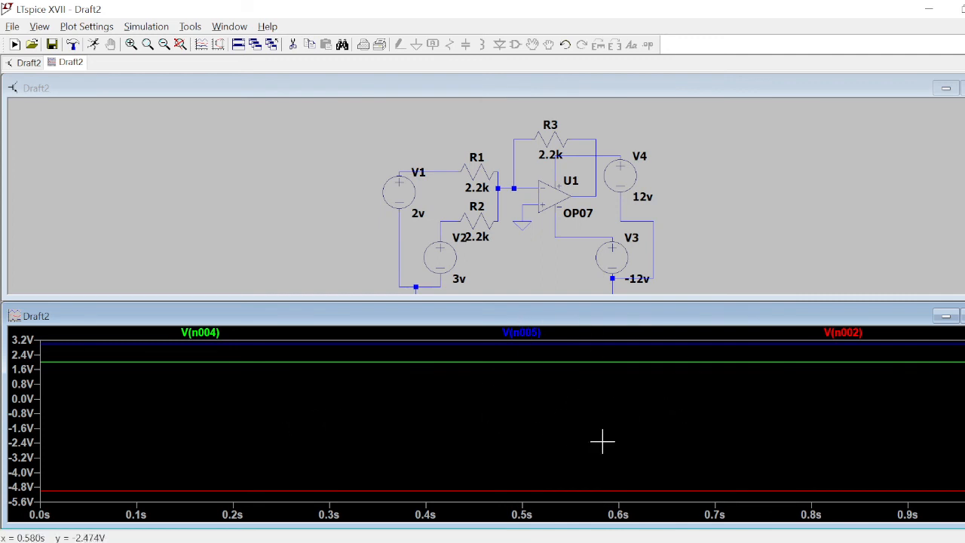
mouse_move(389, 353)
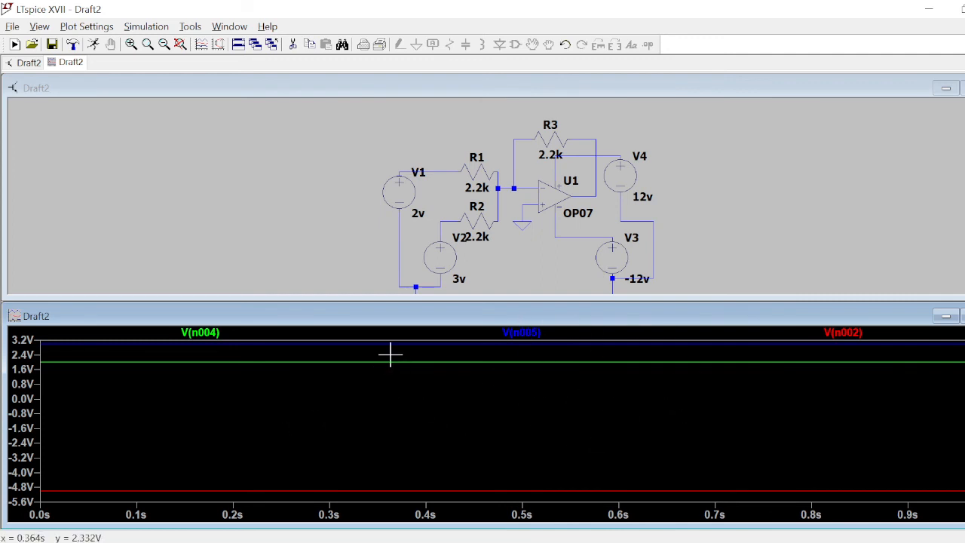
mouse_move(417, 172)
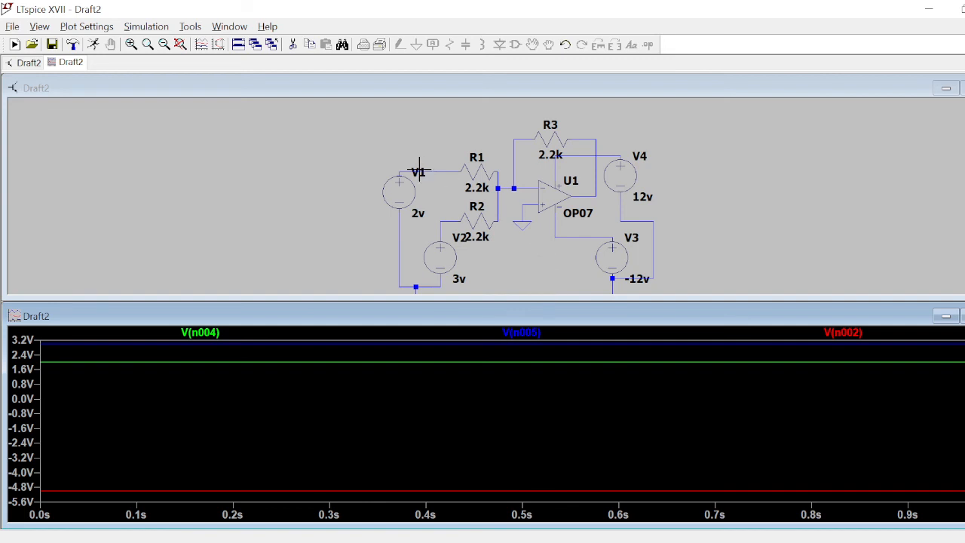
mouse_move(434, 213)
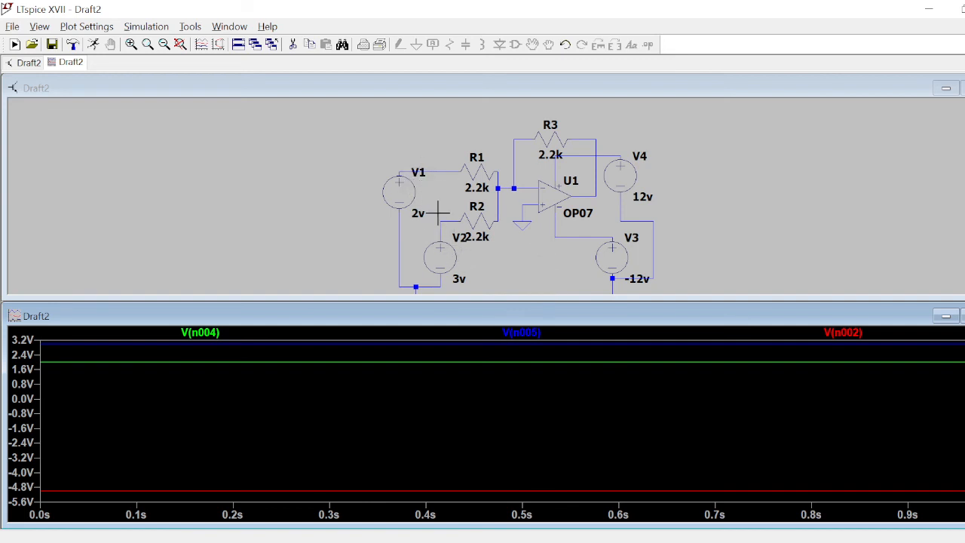
mouse_move(605, 203)
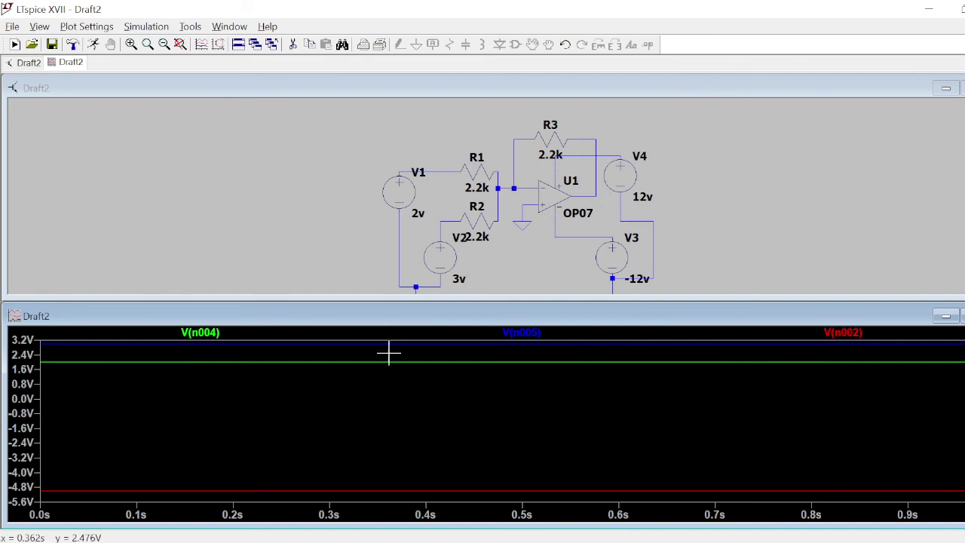
mouse_move(652, 204)
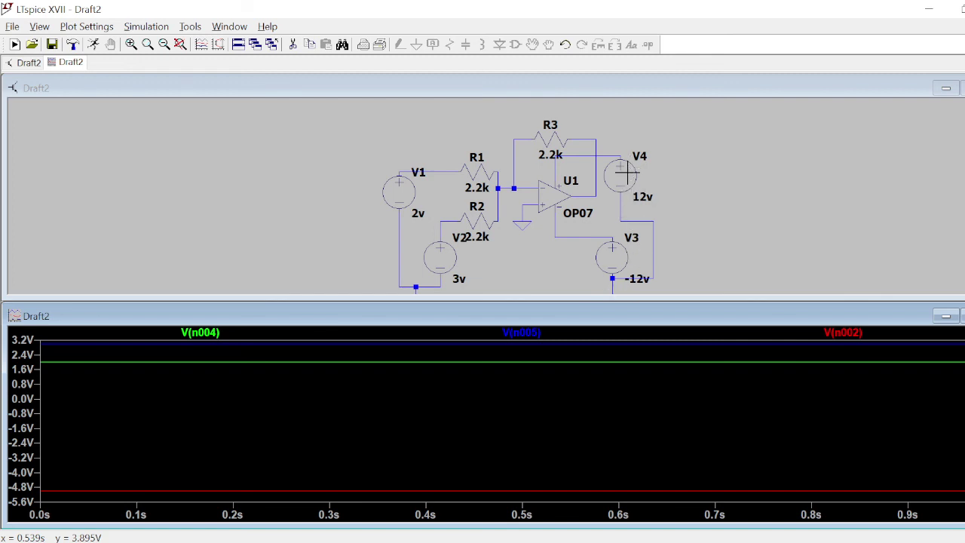
mouse_move(622, 249)
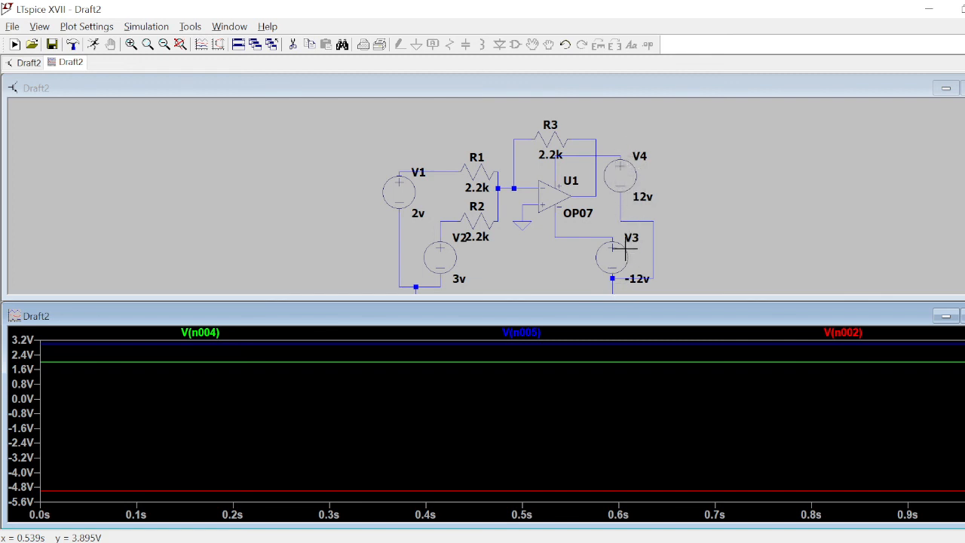
mouse_move(458, 249)
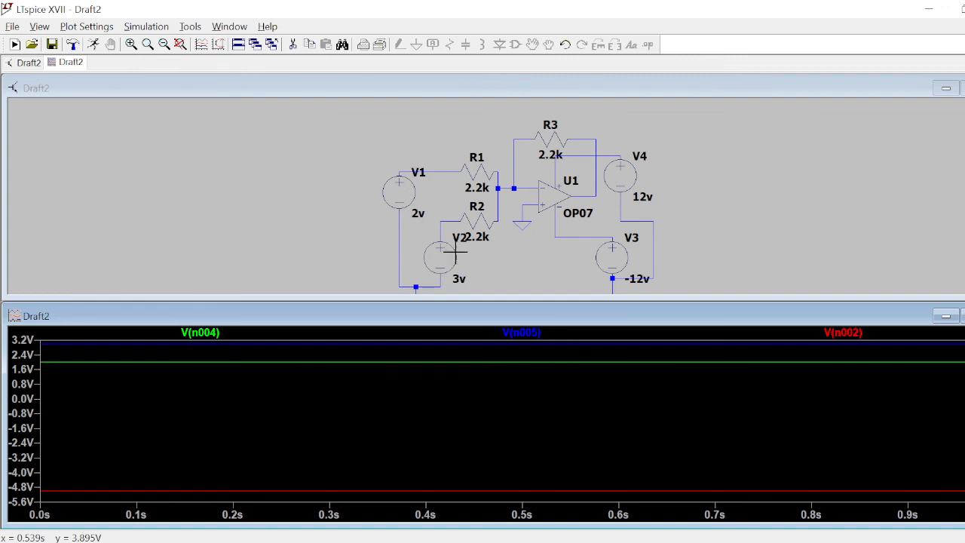
mouse_move(553, 230)
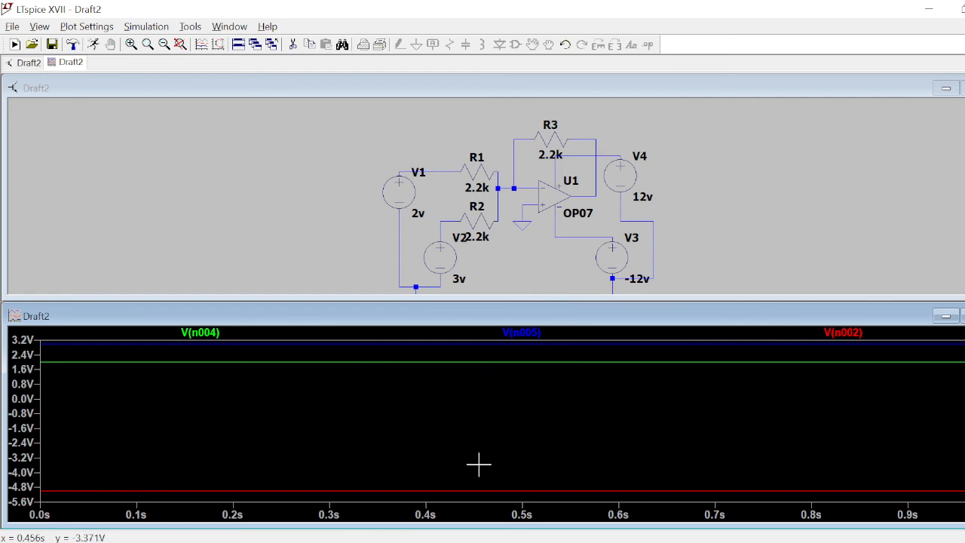
mouse_move(513, 188)
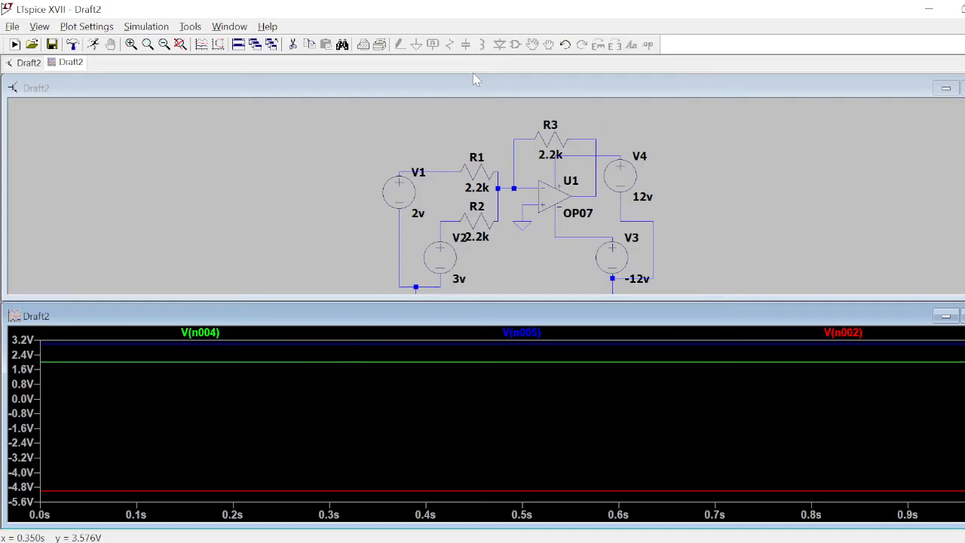
mouse_move(342, 66)
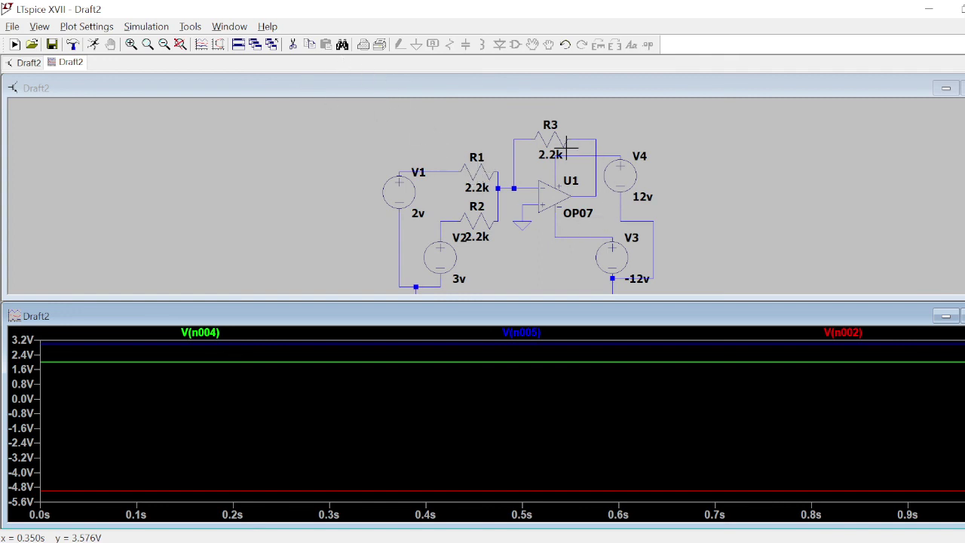
Set R3's resistance to 1k in the Resistor dialog, replacing 2.2k
double_click(546, 136)
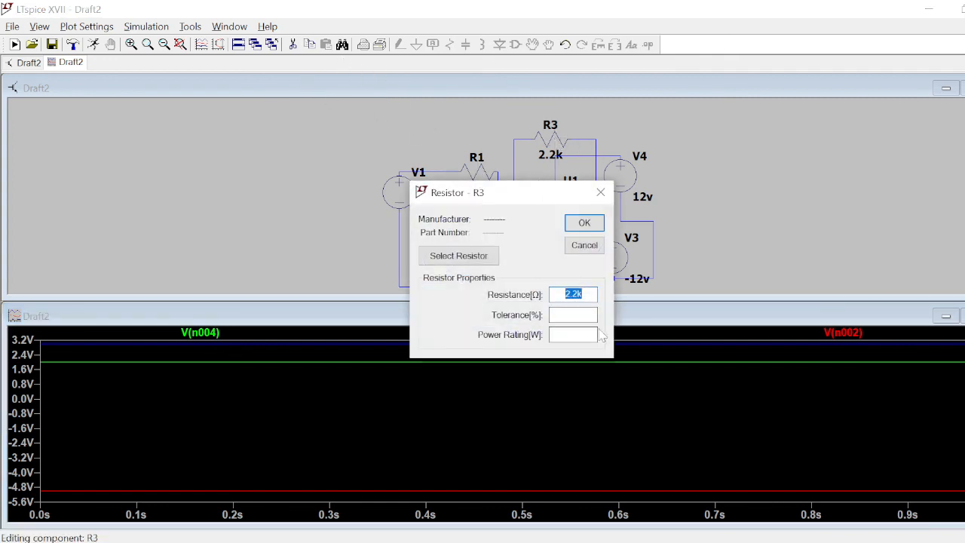
text(2 k)
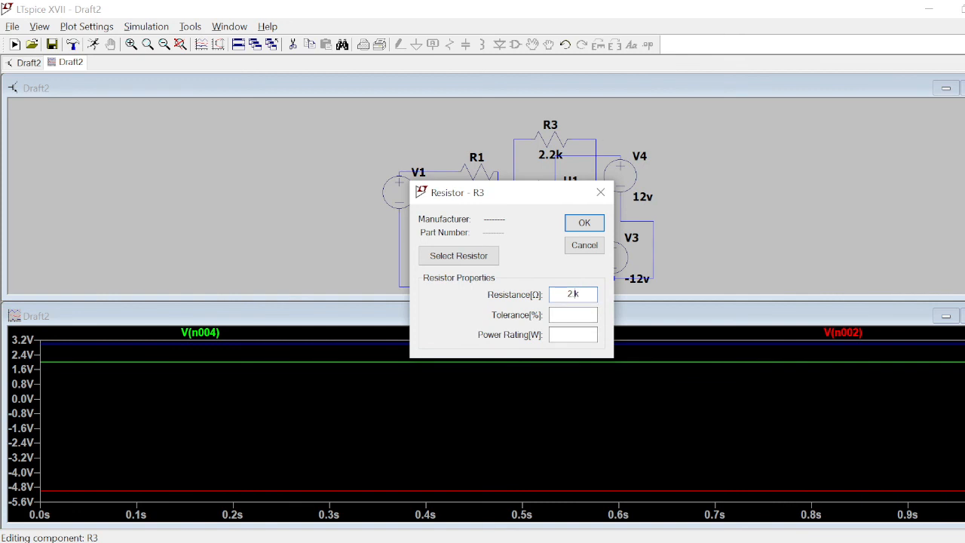
text(1k)
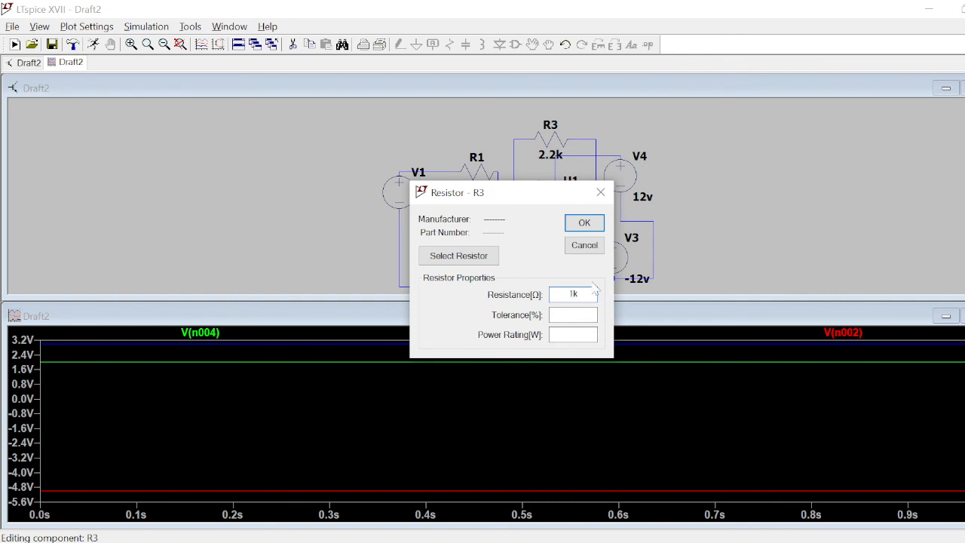
click(585, 222)
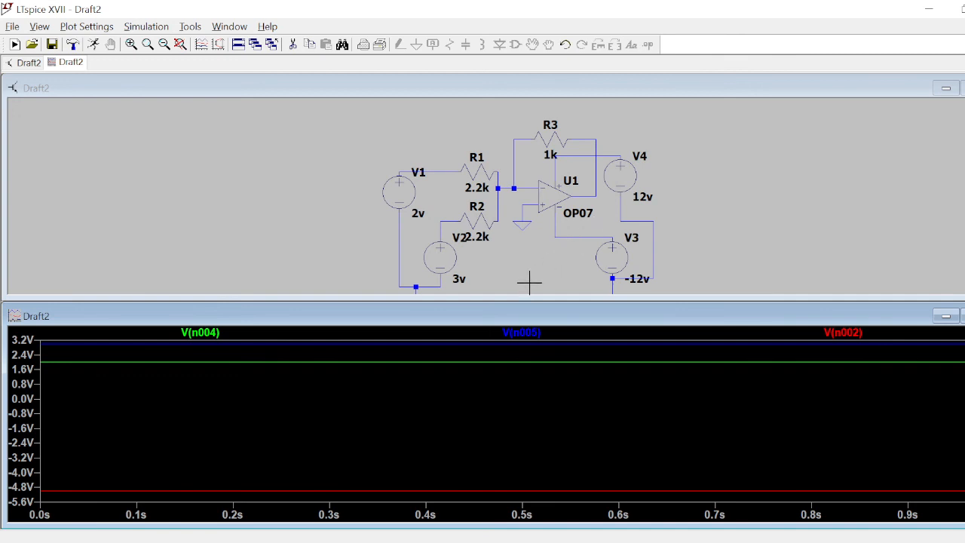
mouse_move(91, 44)
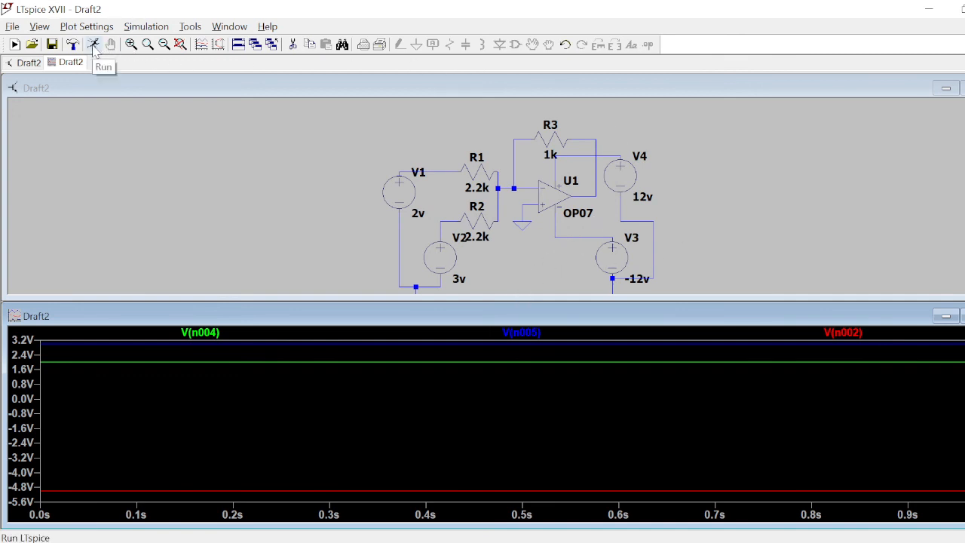